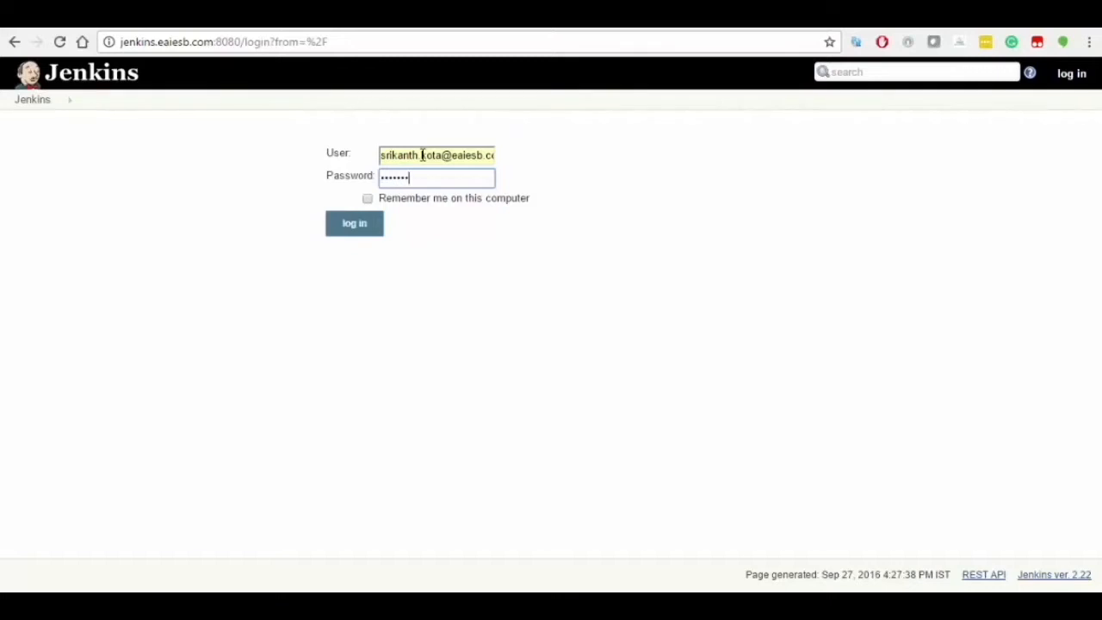
- Sign in to Jenkins and land on the My Pipeline Build Pipeline view
{"action": "left_click", "coordinate": [355, 224]}
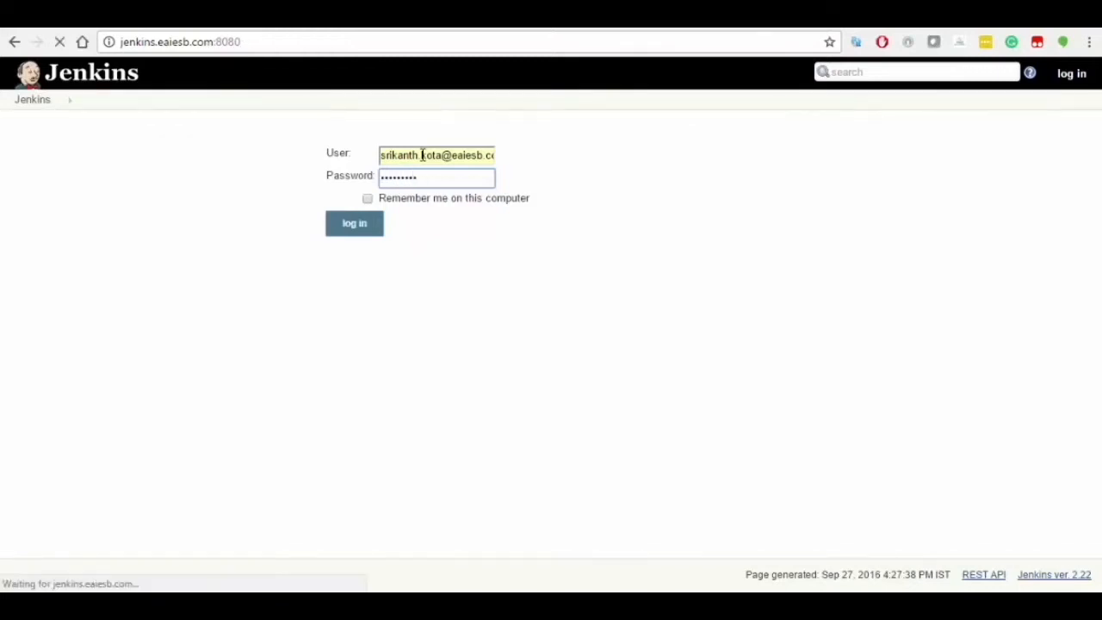
{"action": "left_click", "coordinate": [354, 224]}
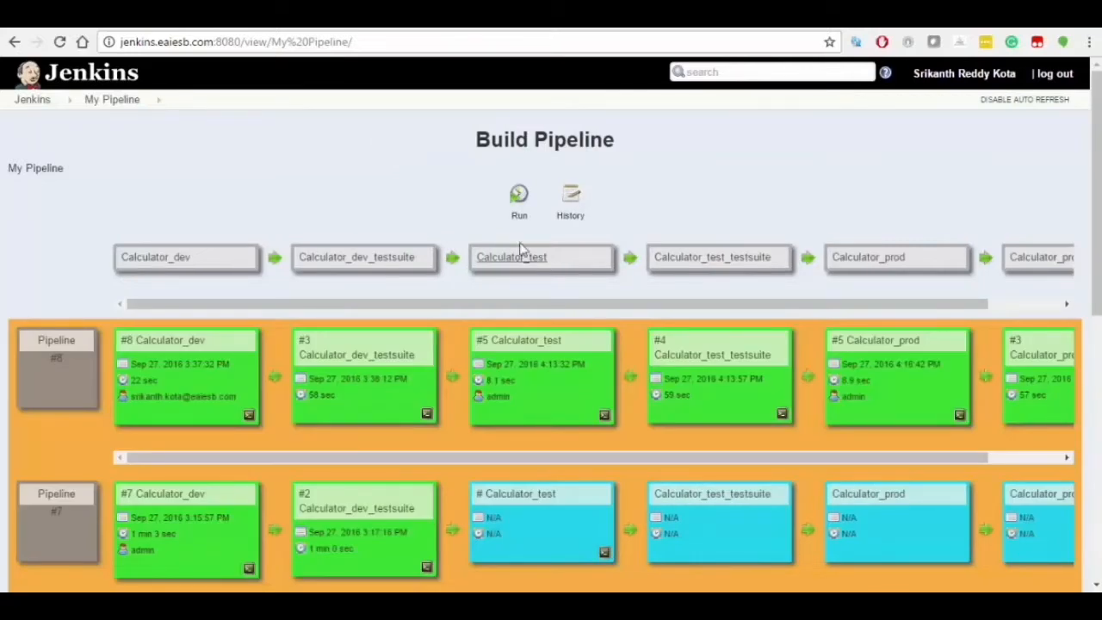
{"action": "mouse_move", "coordinate": [513, 226]}
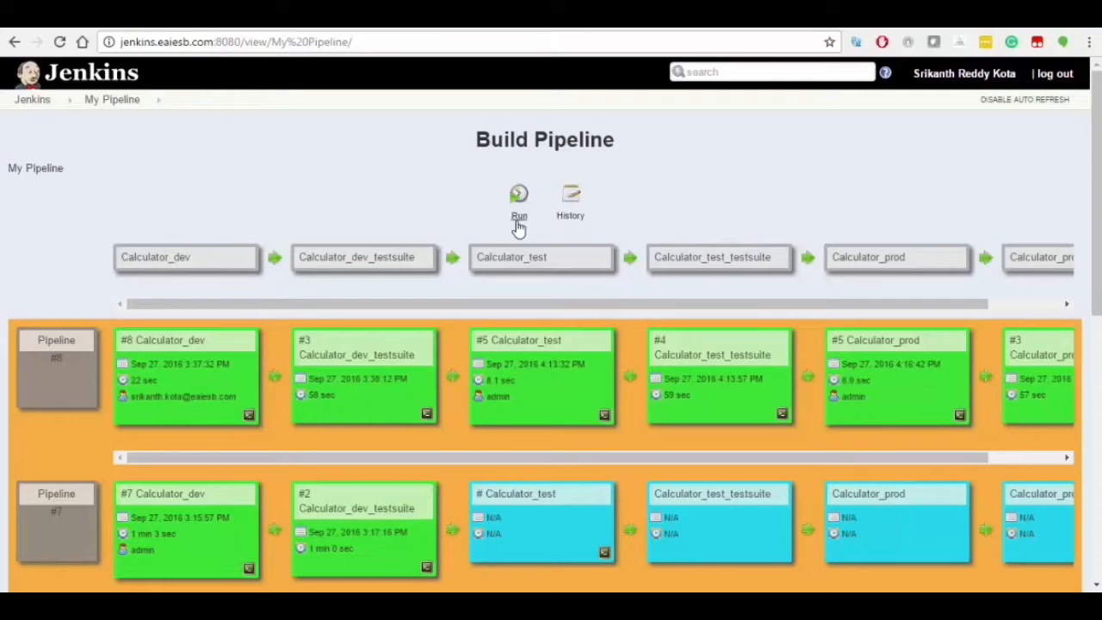
{"action": "mouse_move", "coordinate": [520, 227]}
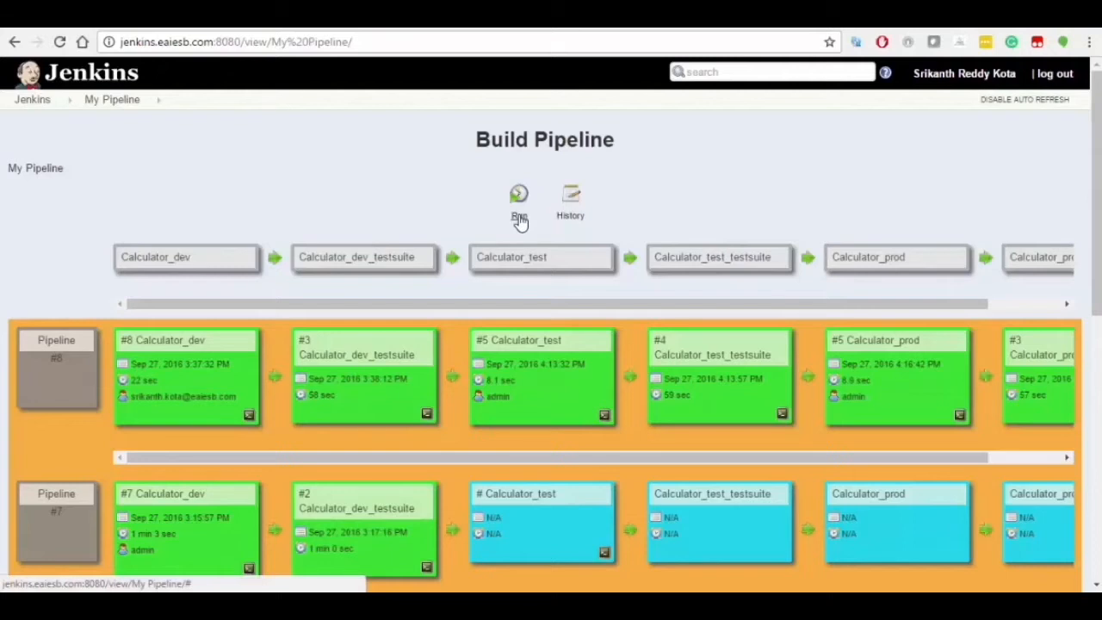
- Run the build pipeline to start run #9 with Calculator_dev building
{"action": "left_click", "coordinate": [518, 193]}
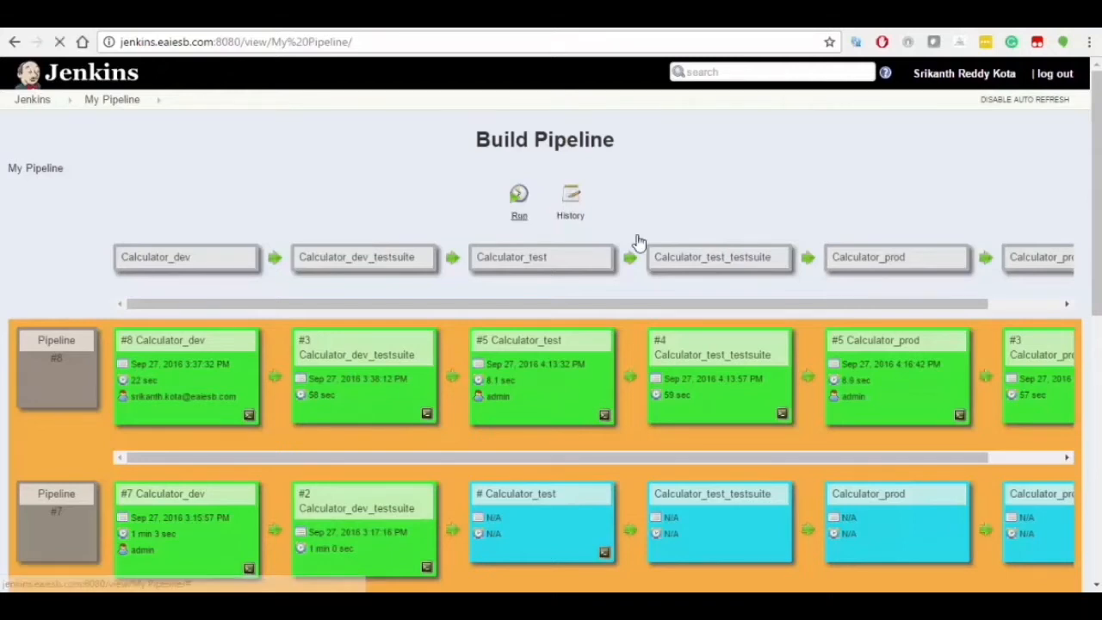
{"action": "left_click", "coordinate": [518, 192]}
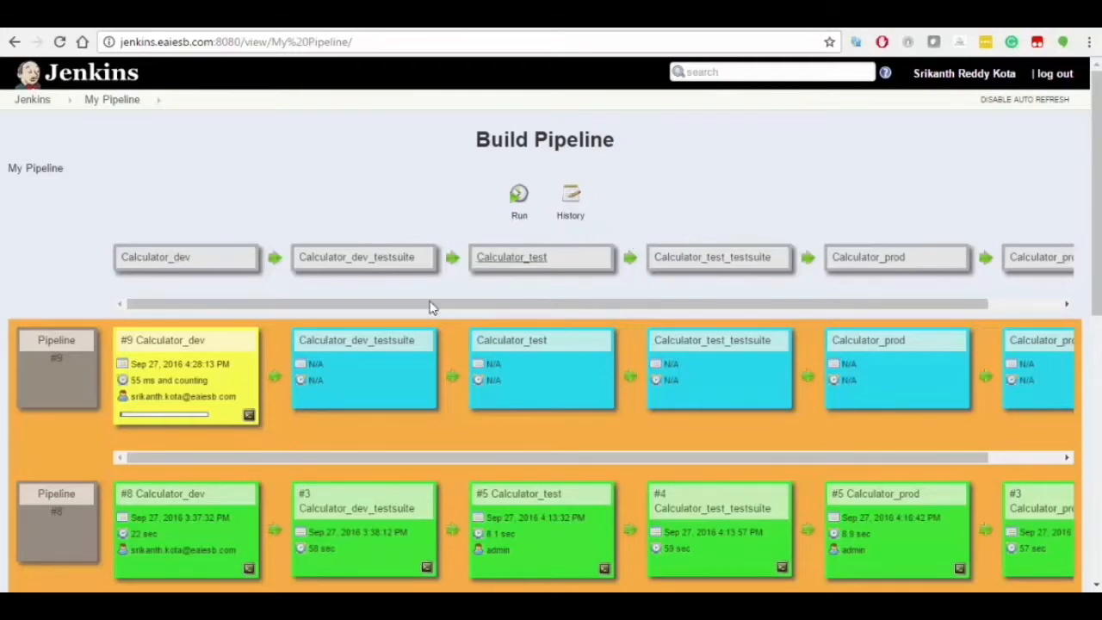
{"action": "mouse_move", "coordinate": [313, 396]}
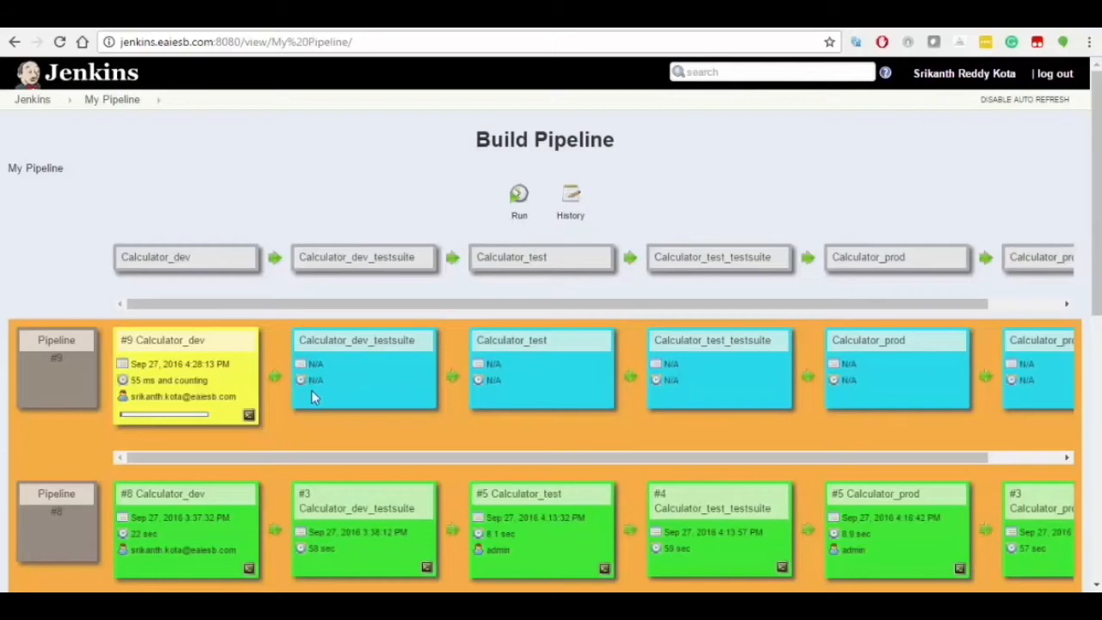
{"action": "mouse_move", "coordinate": [286, 414]}
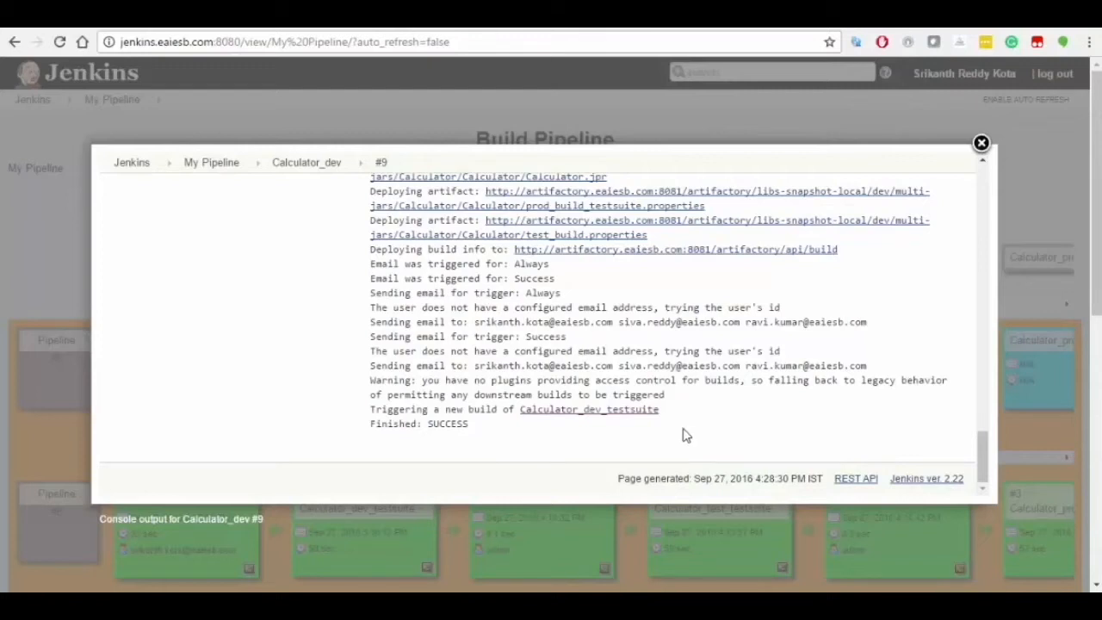
{"action": "mouse_move", "coordinate": [498, 427]}
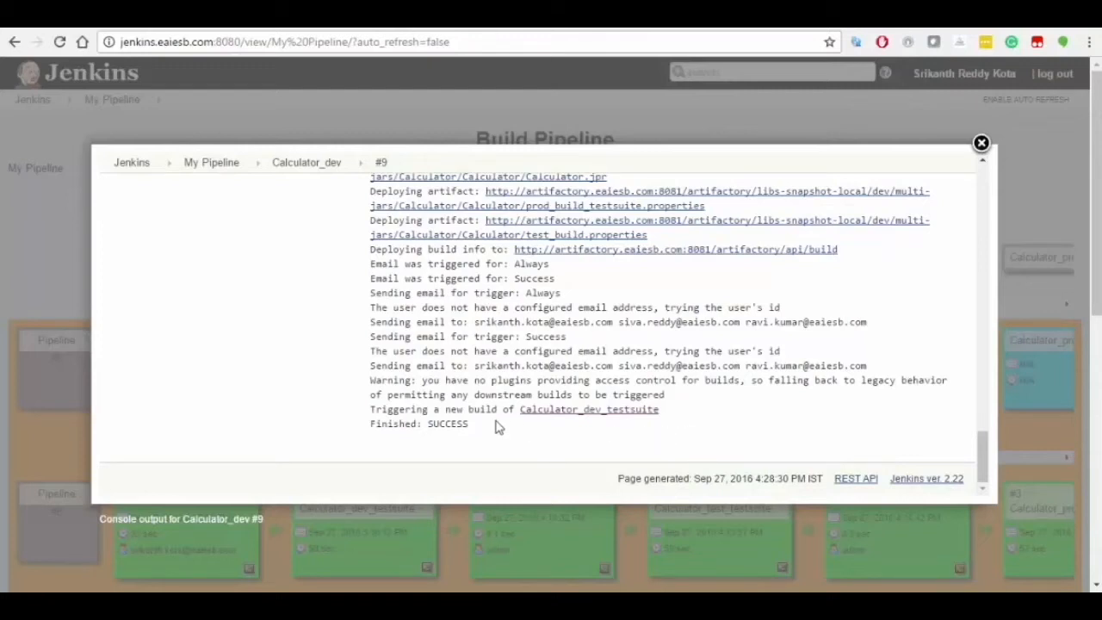
{"action": "mouse_move", "coordinate": [982, 143]}
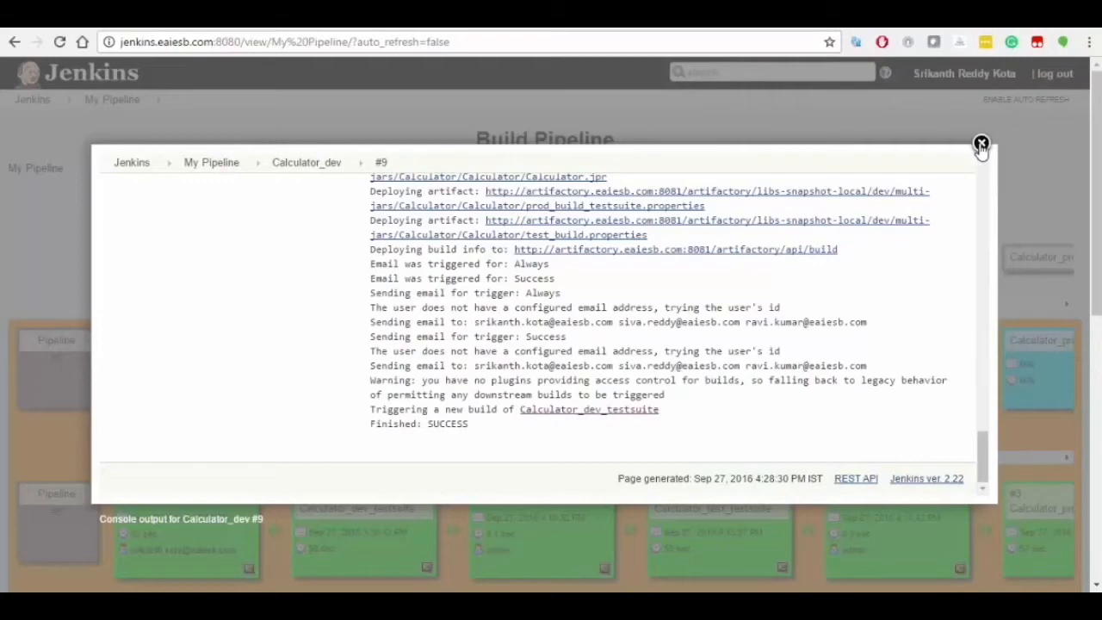
- Review the Calculator_dev_testsuite #4 console log after closing the Calculator_dev one
{"action": "left_click", "coordinate": [981, 143]}
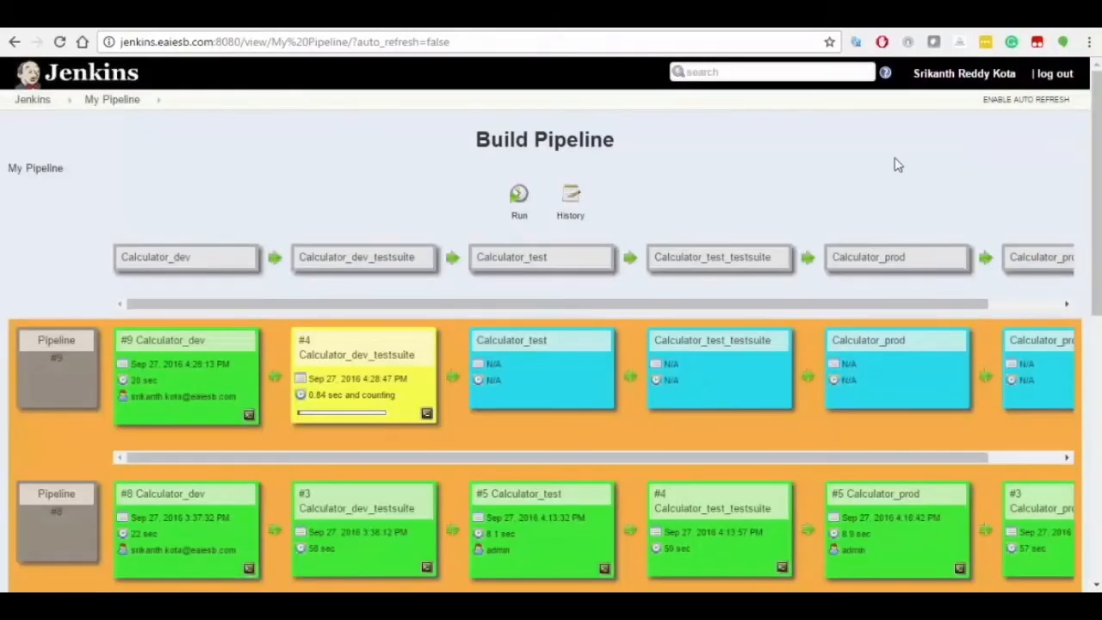
{"action": "mouse_move", "coordinate": [451, 415]}
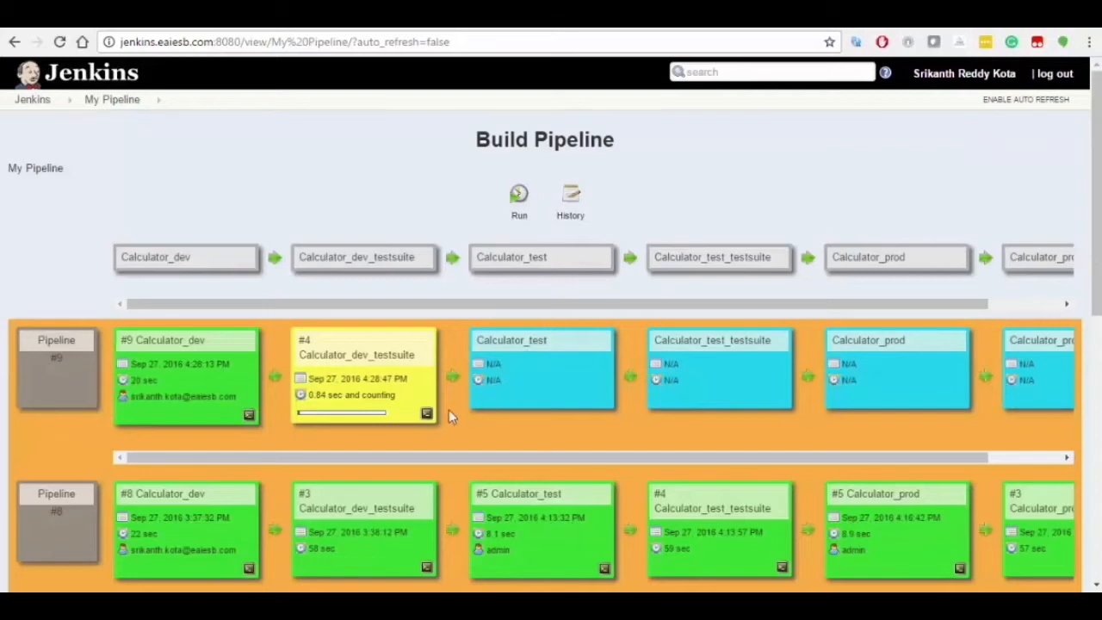
{"action": "mouse_move", "coordinate": [427, 413]}
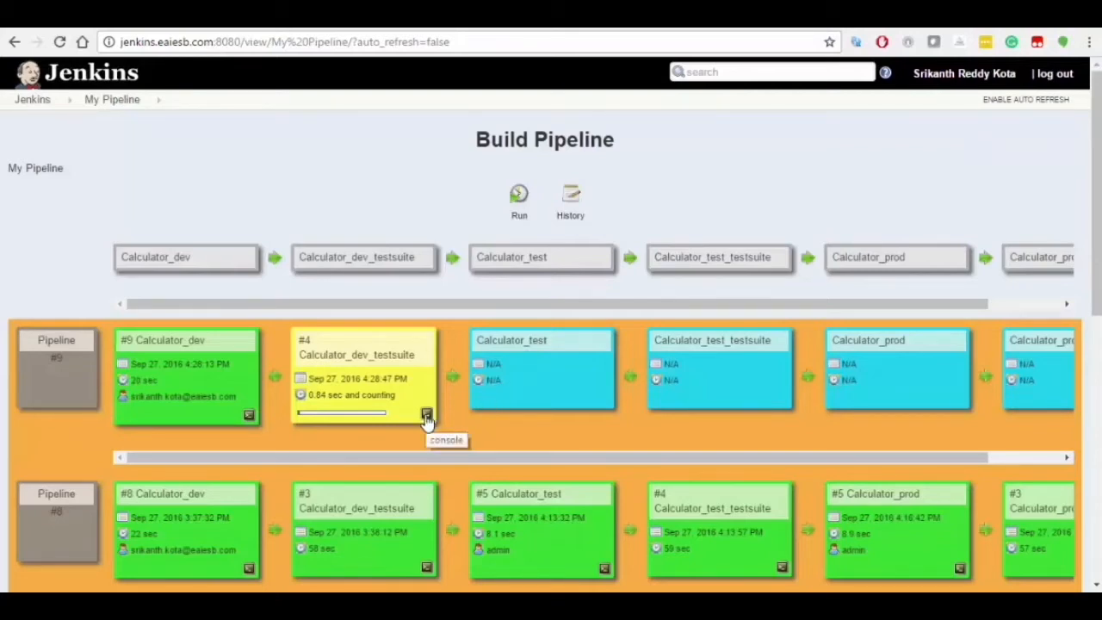
{"action": "left_click", "coordinate": [427, 413]}
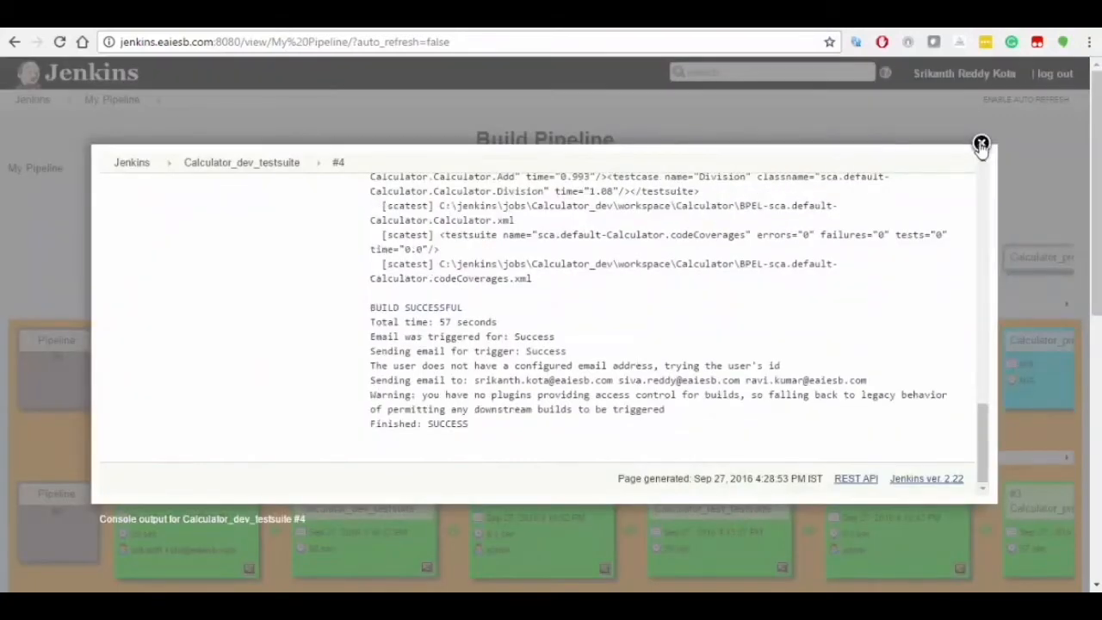
{"action": "left_click", "coordinate": [982, 143]}
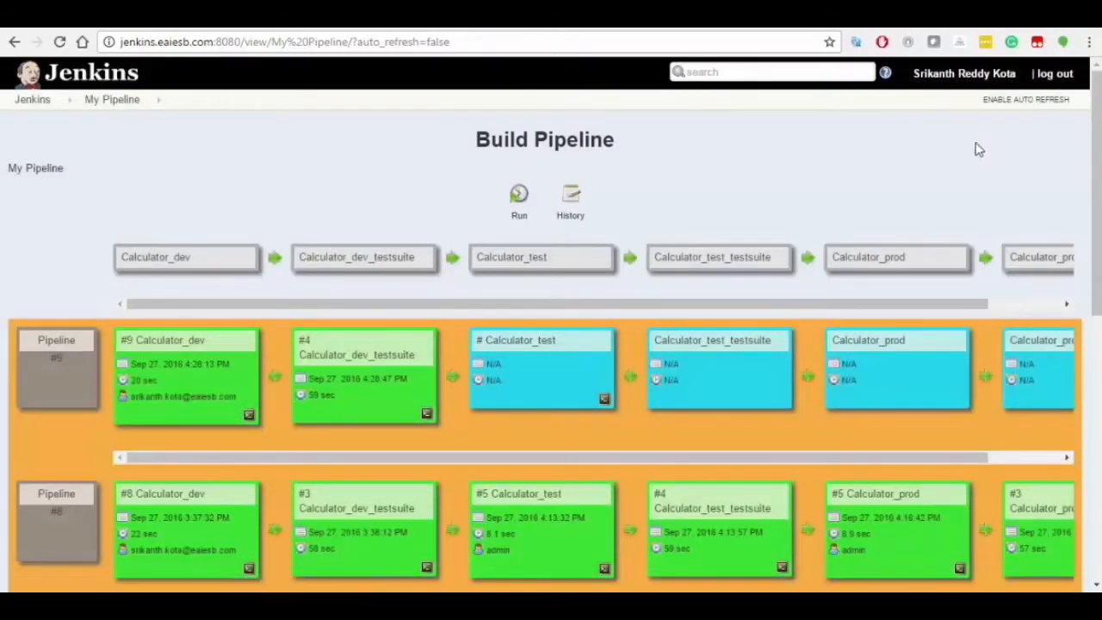
{"action": "mouse_move", "coordinate": [602, 400]}
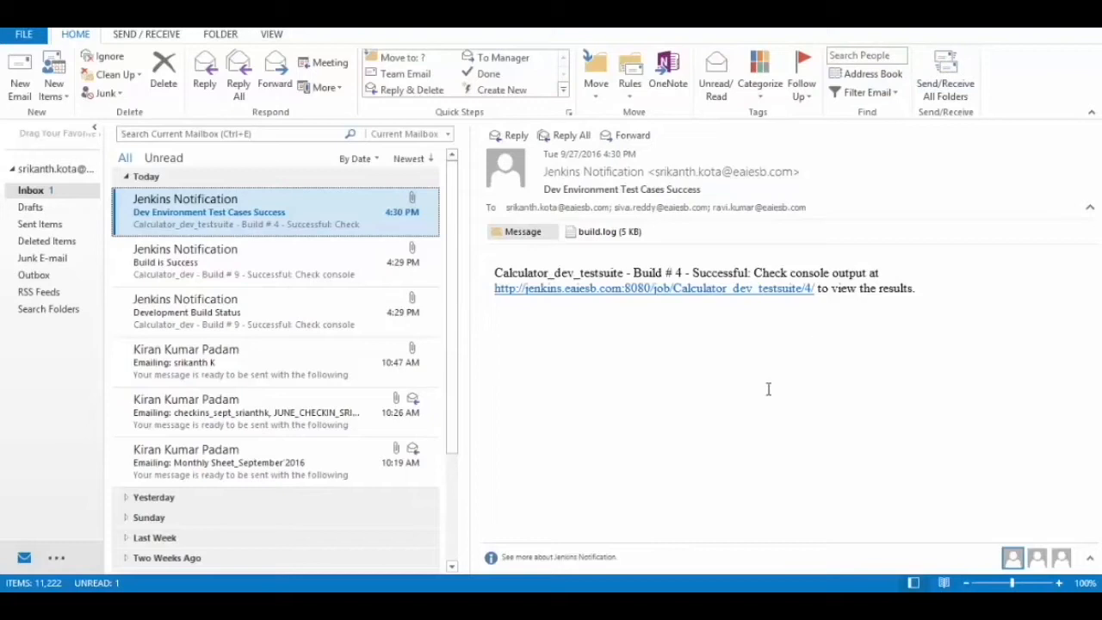
{"action": "mouse_move", "coordinate": [687, 430]}
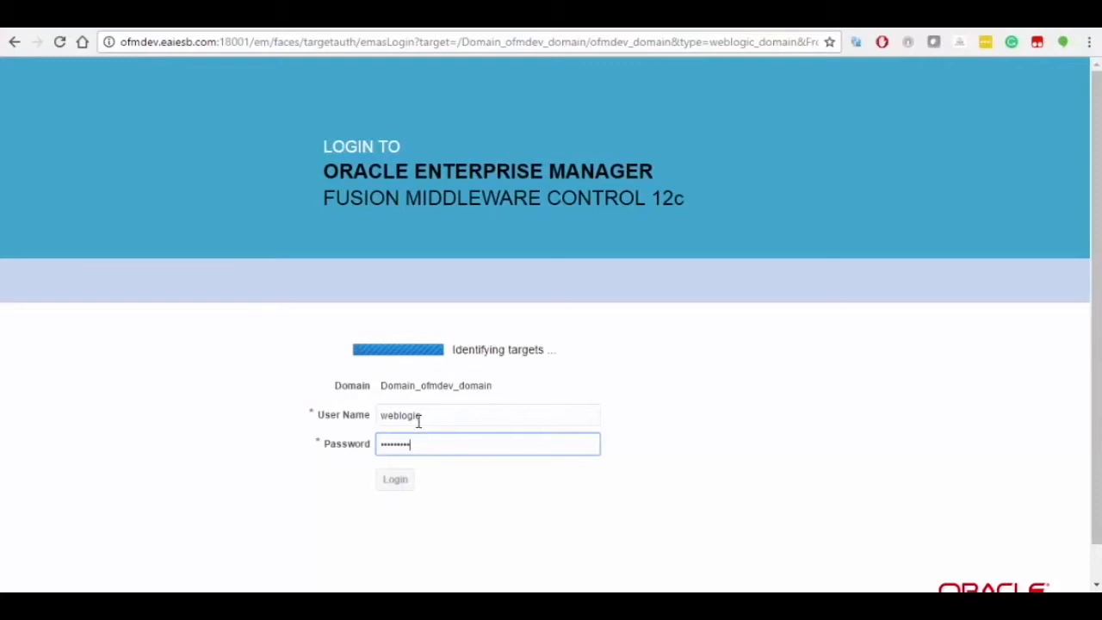
- Sign in to Enterprise Manager and show the Calculator composite's unit tests
{"action": "left_click", "coordinate": [395, 479]}
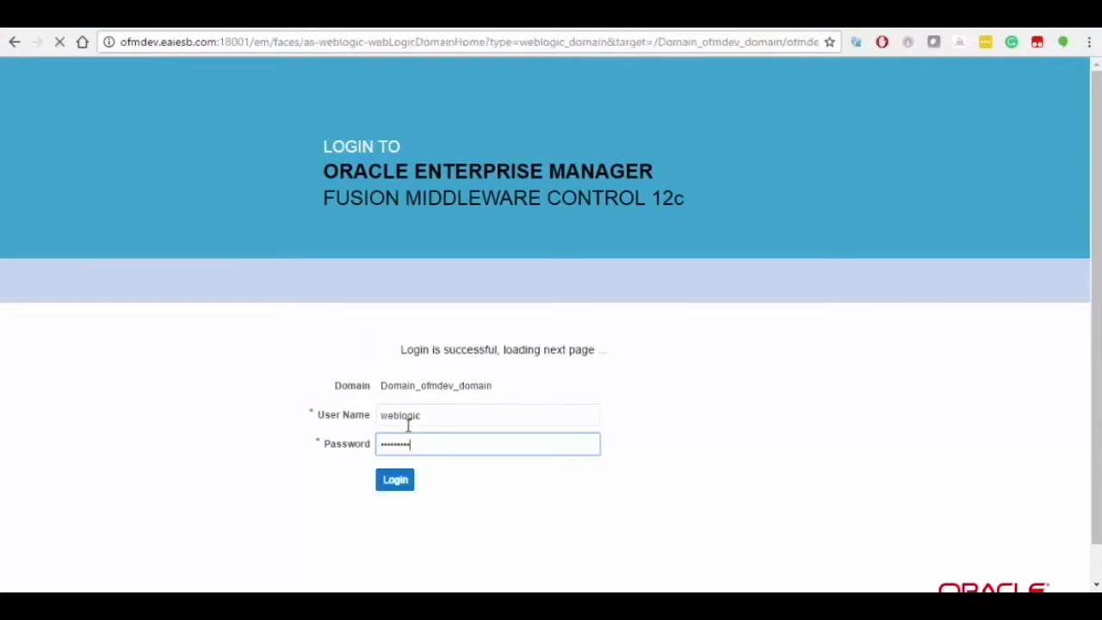
{"action": "left_click", "coordinate": [394, 479]}
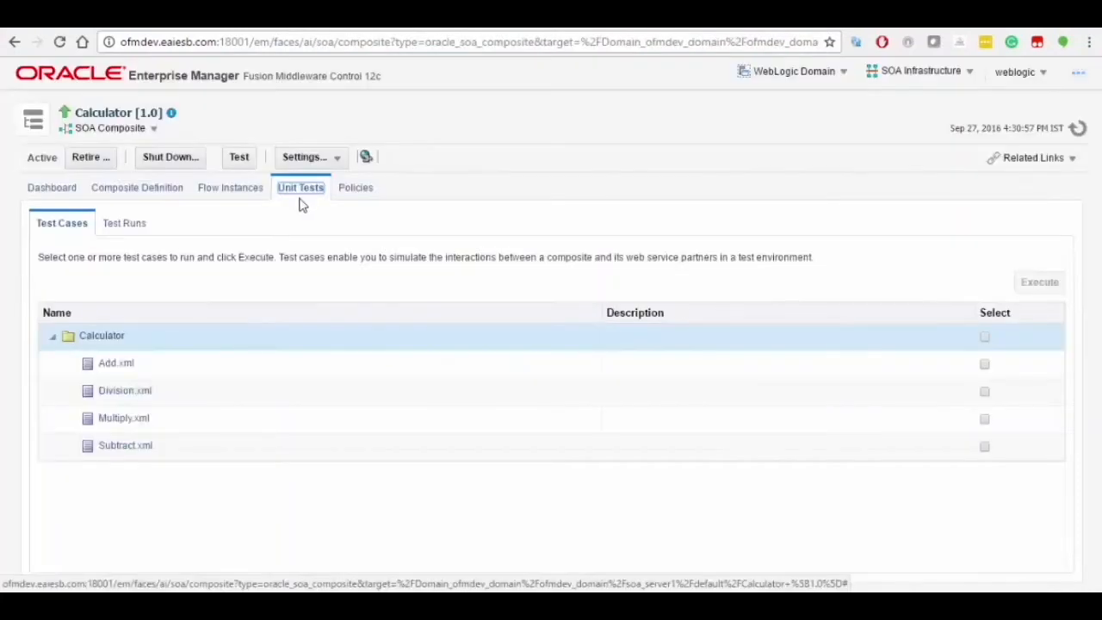
{"action": "mouse_move", "coordinate": [268, 237]}
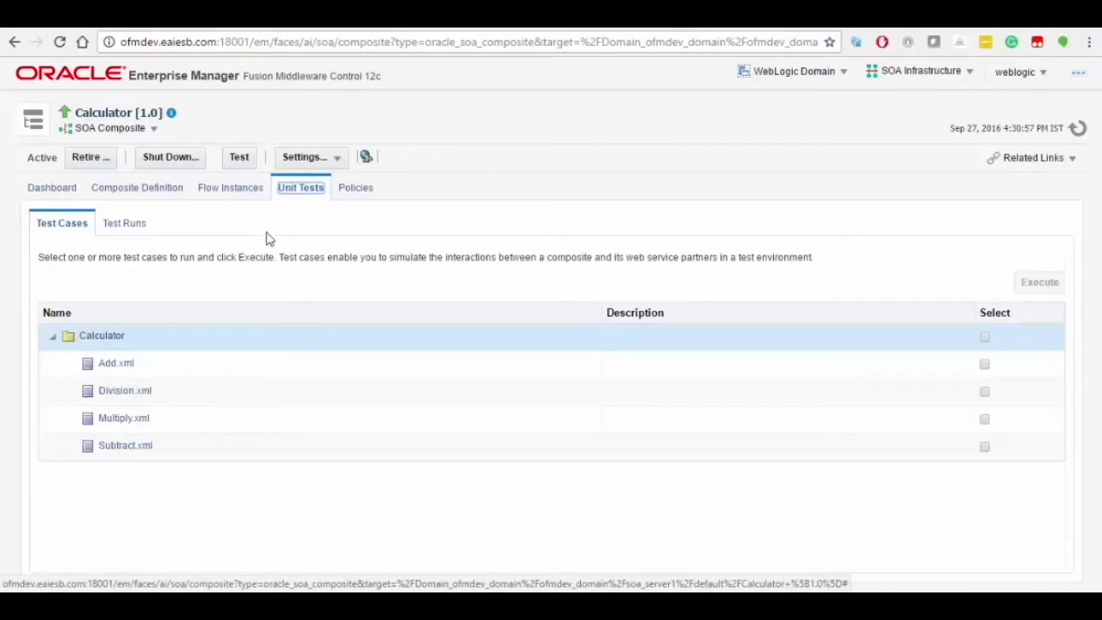
{"action": "mouse_move", "coordinate": [303, 205]}
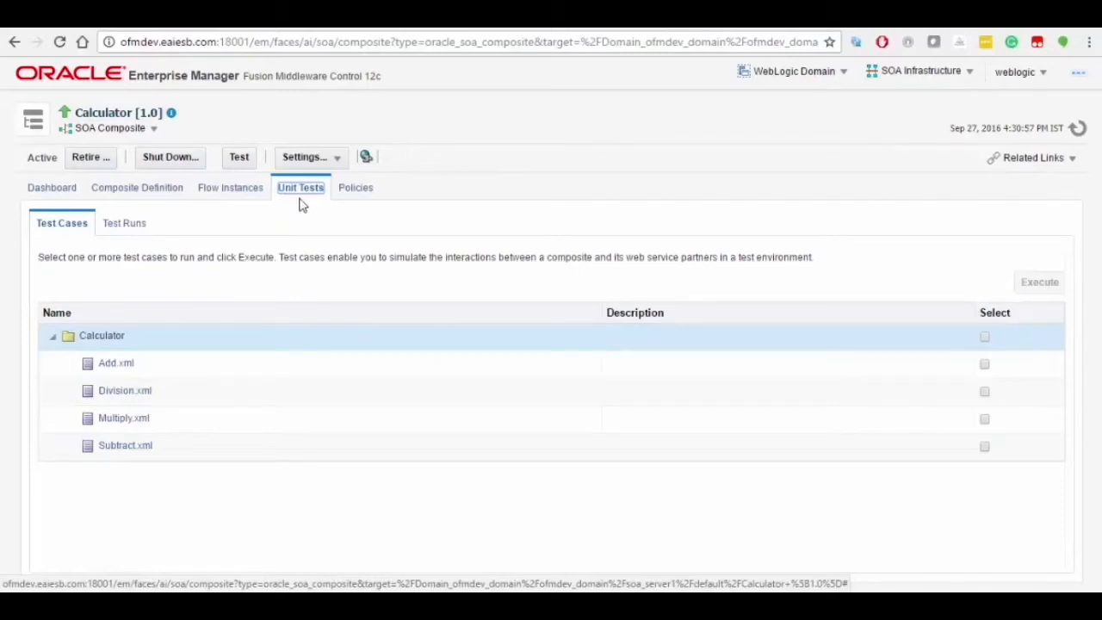
{"action": "mouse_move", "coordinate": [255, 257]}
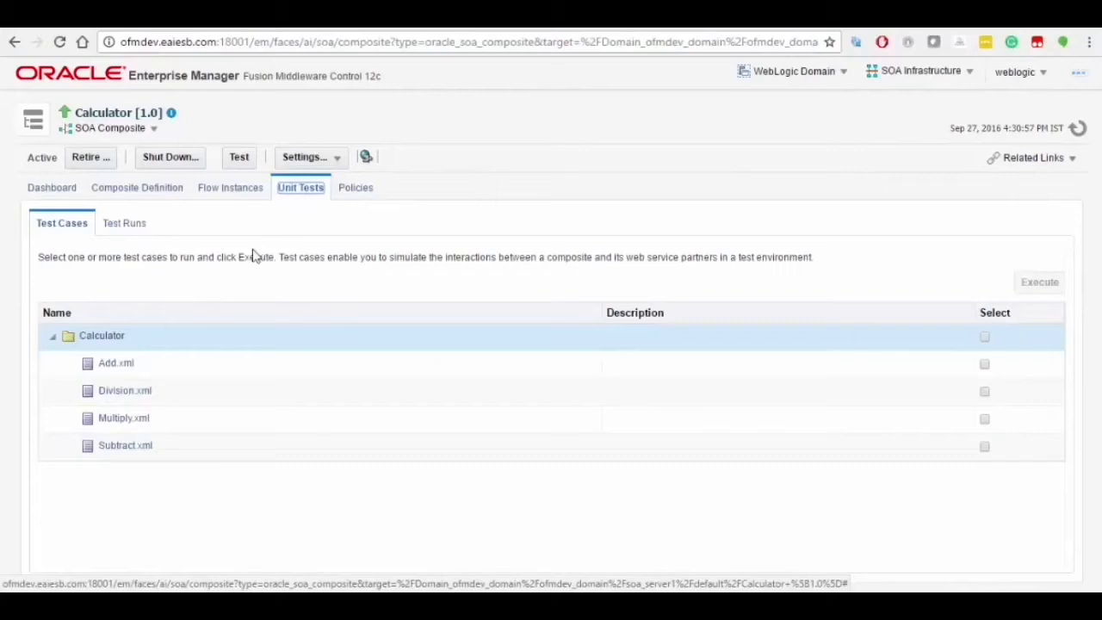
{"action": "mouse_move", "coordinate": [238, 274]}
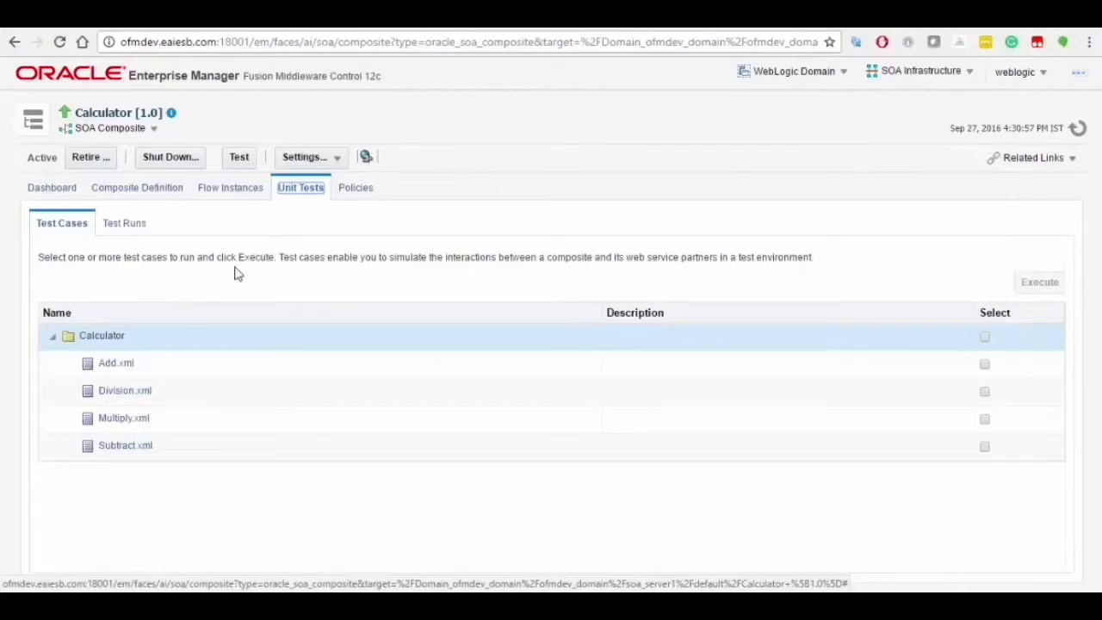
{"action": "mouse_move", "coordinate": [135, 296]}
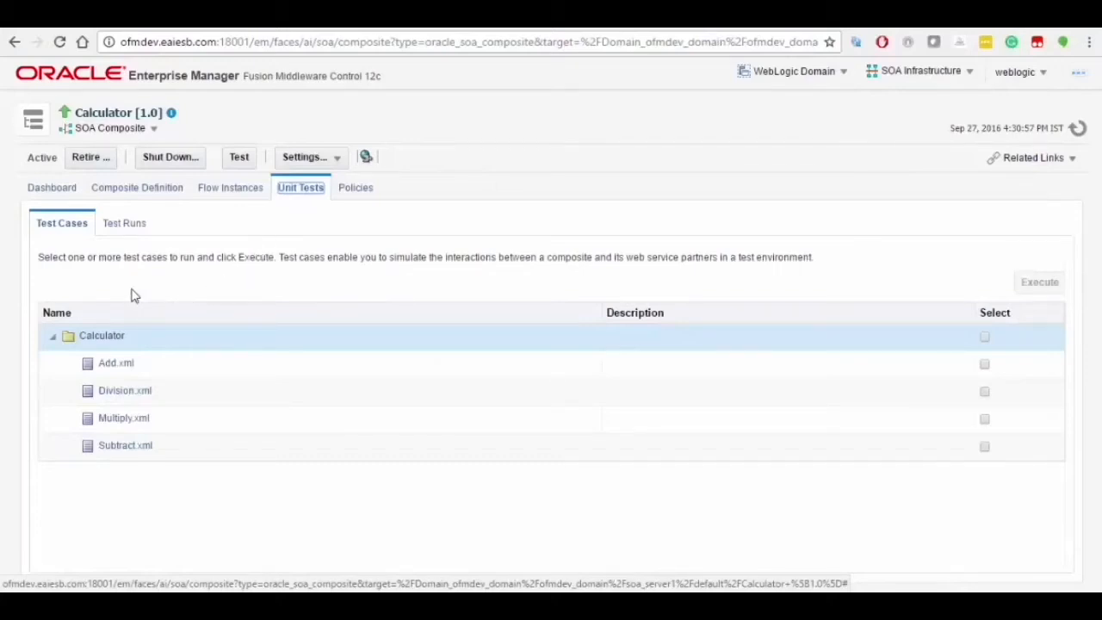
- Inspect the latest antRun-TestFwk test run with all four test cases passed
{"action": "left_click", "coordinate": [122, 224]}
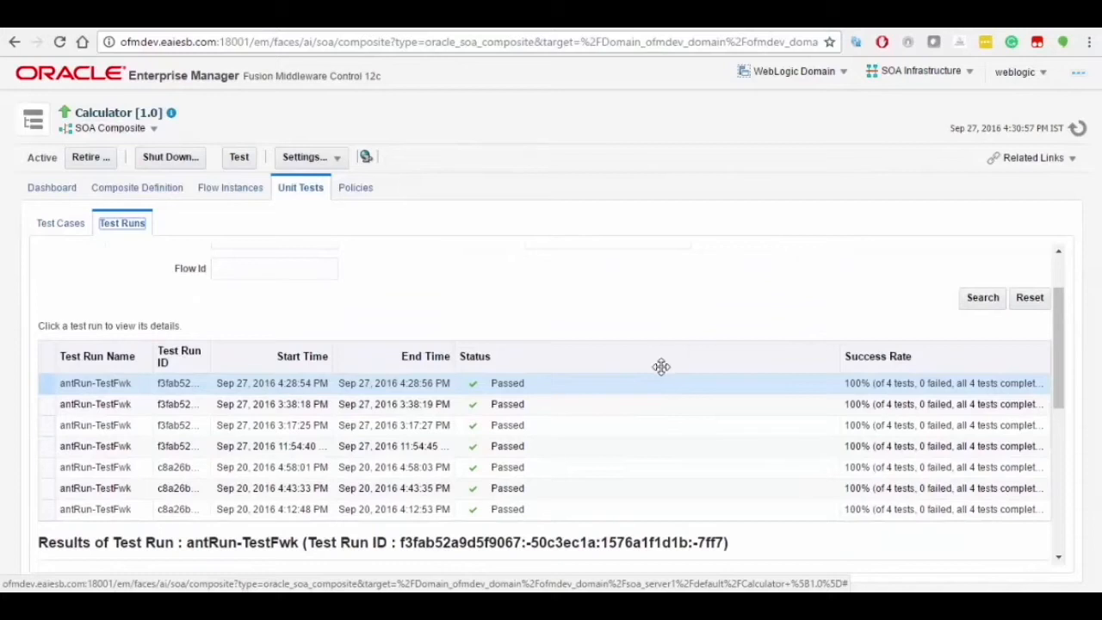
{"action": "left_click", "coordinate": [95, 382]}
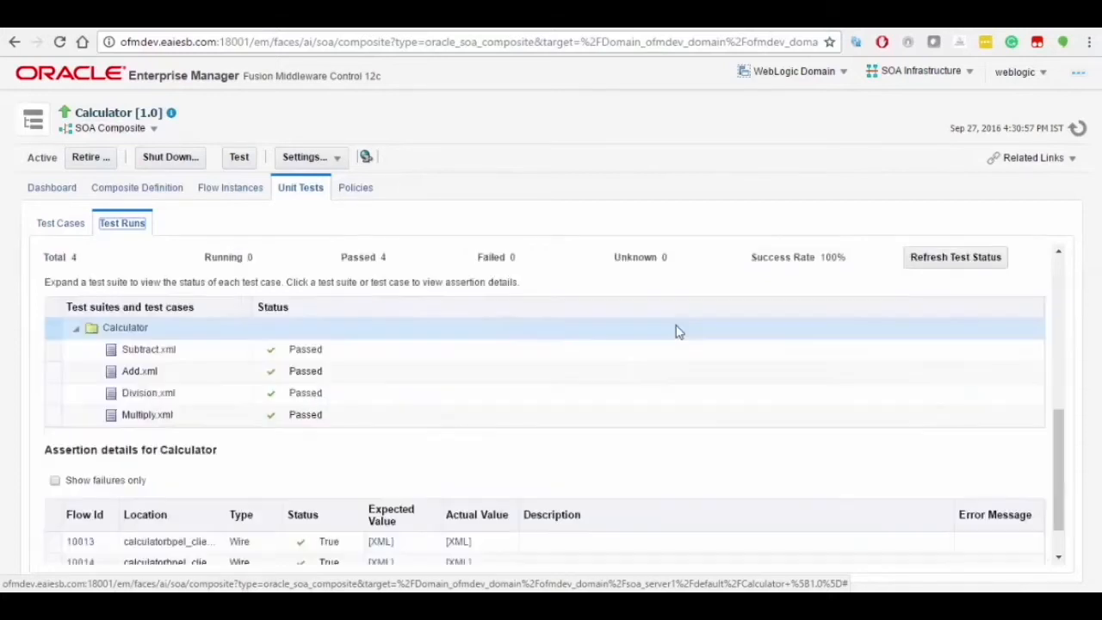
{"action": "scroll", "scroll_direction": "up", "scroll_amount": 3}
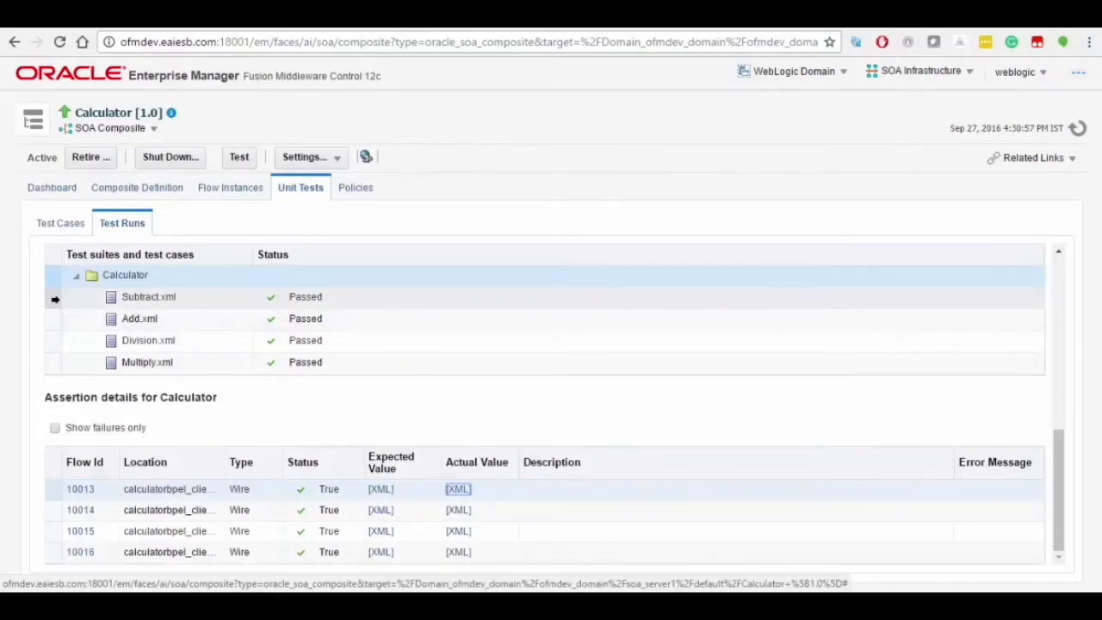
{"action": "left_click", "coordinate": [458, 489]}
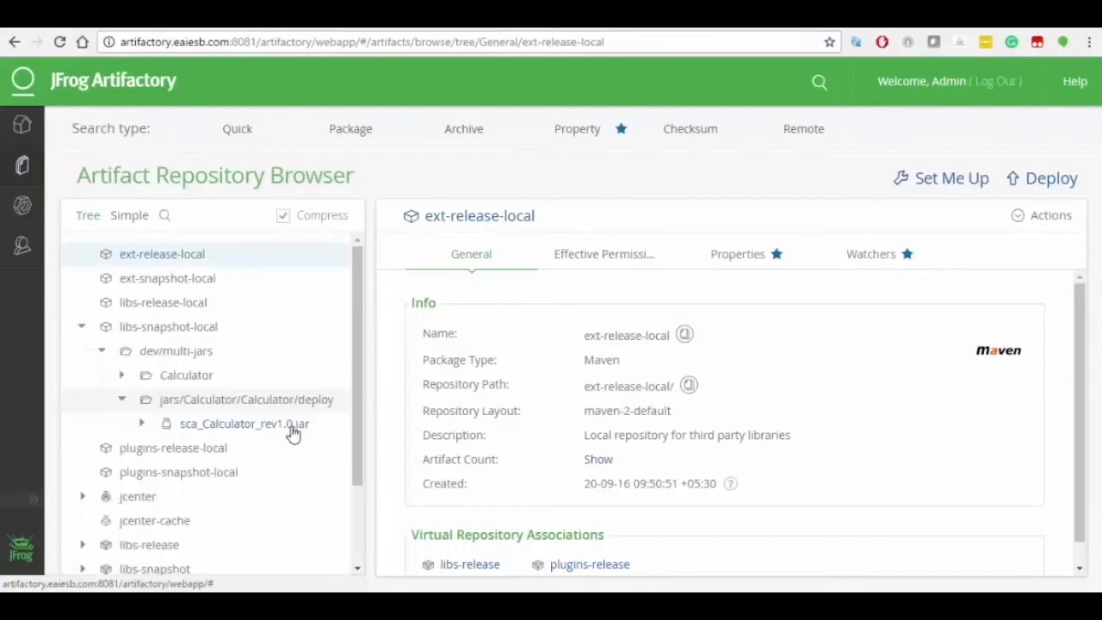
- Show the details of sca_Calculator_rev1.0.jar in the libs-snapshot-local Calculator deploy folder
{"action": "left_click", "coordinate": [244, 424]}
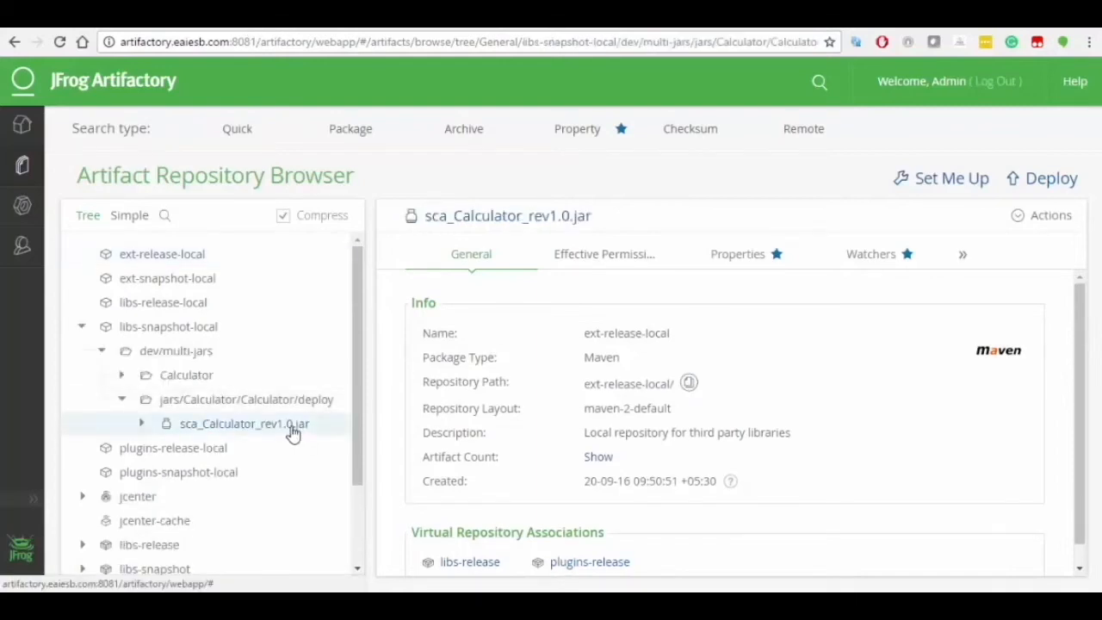
{"action": "left_click", "coordinate": [245, 424]}
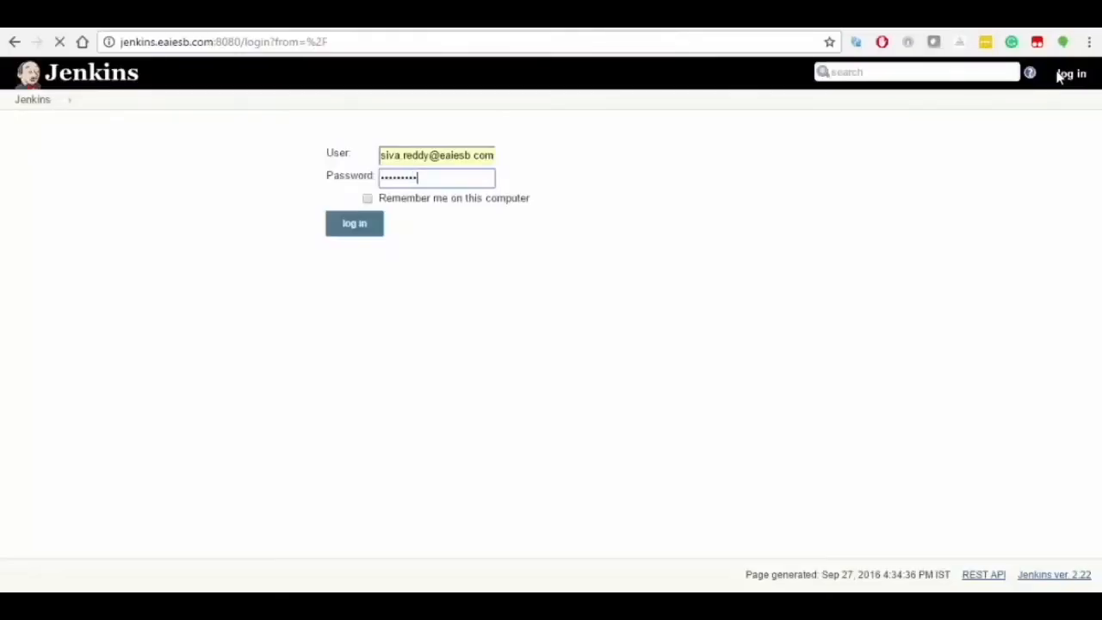
{"action": "left_click", "coordinate": [355, 223]}
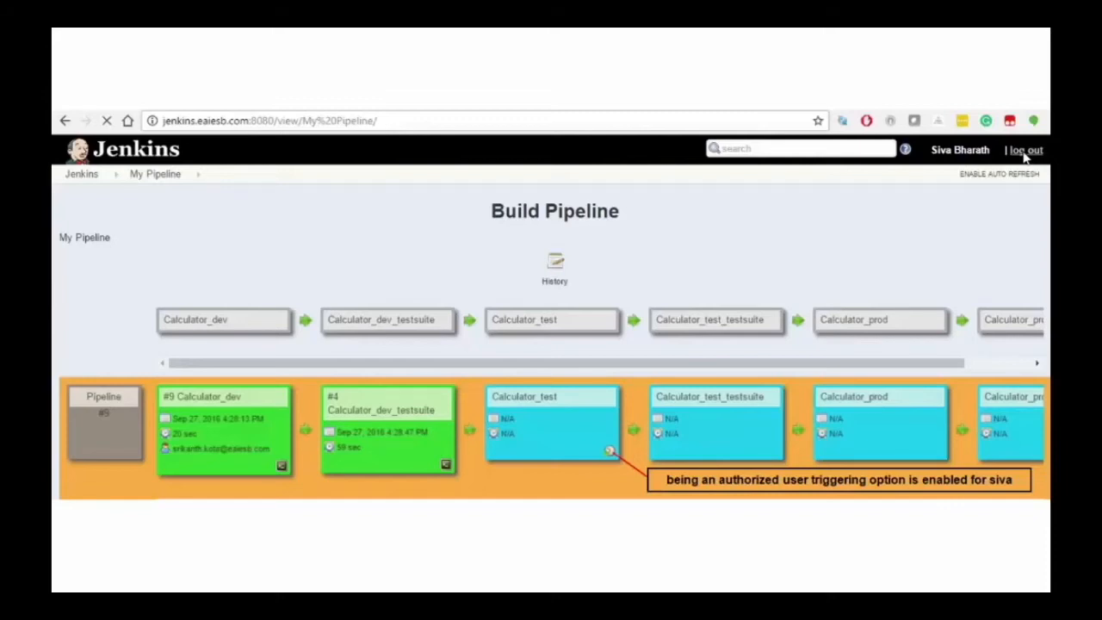
{"action": "left_click", "coordinate": [1025, 150]}
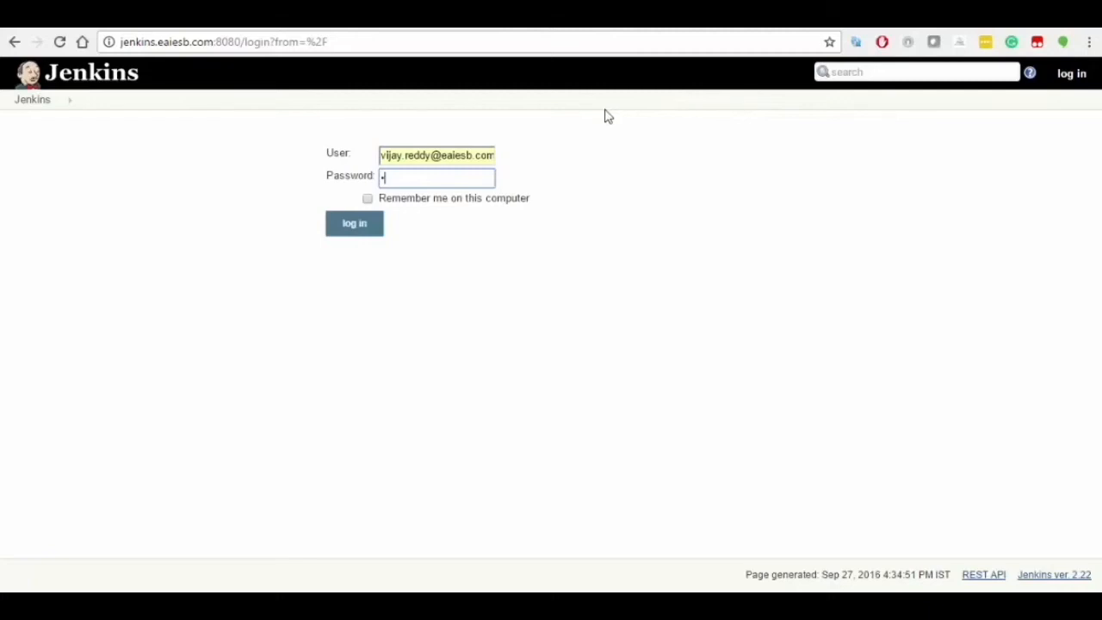
{"action": "type", "text": "password"}
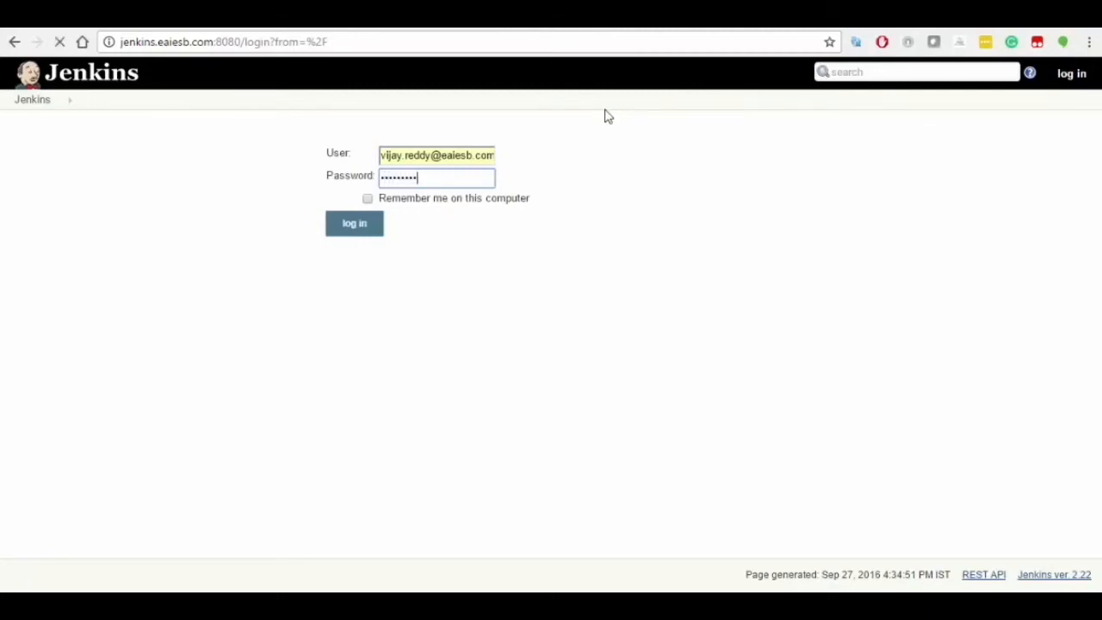
{"action": "left_click", "coordinate": [355, 224]}
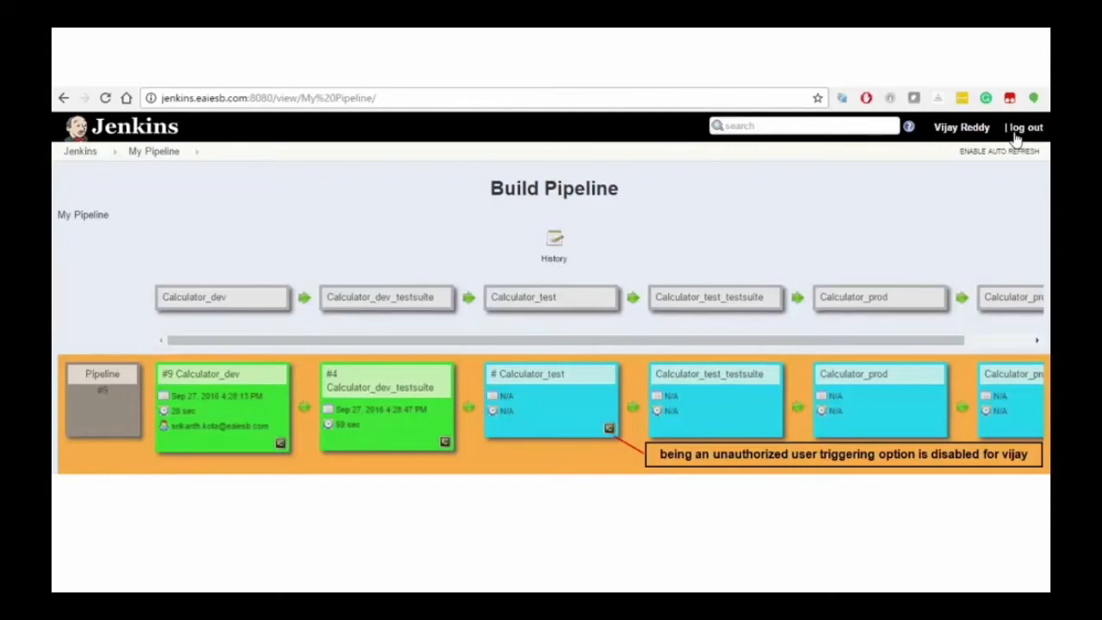
{"action": "left_click", "coordinate": [1023, 128]}
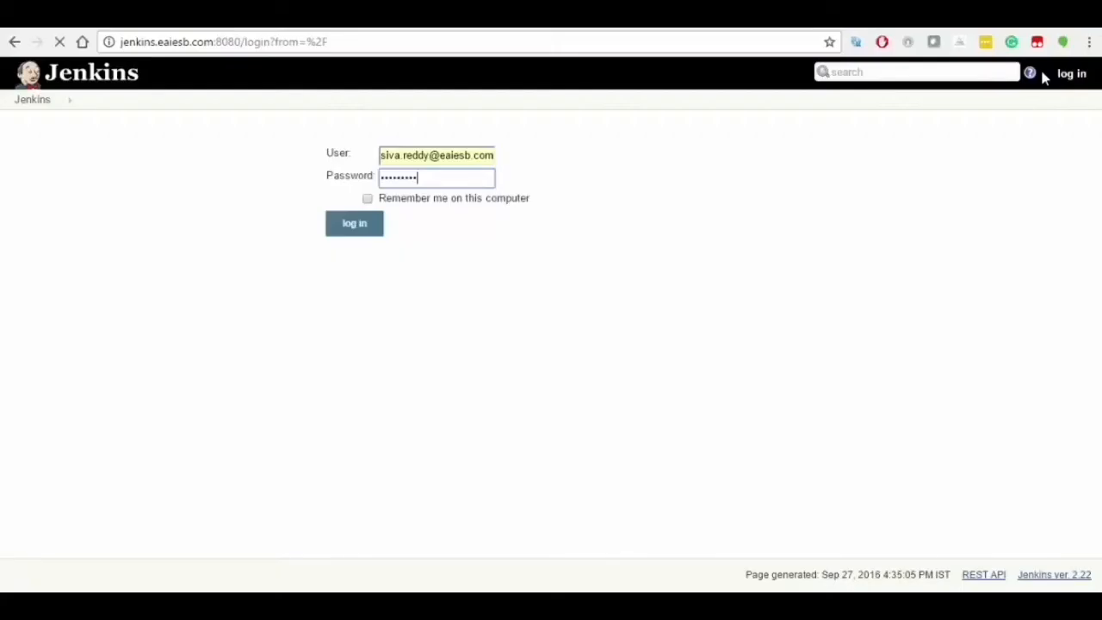
{"action": "left_click", "coordinate": [353, 224]}
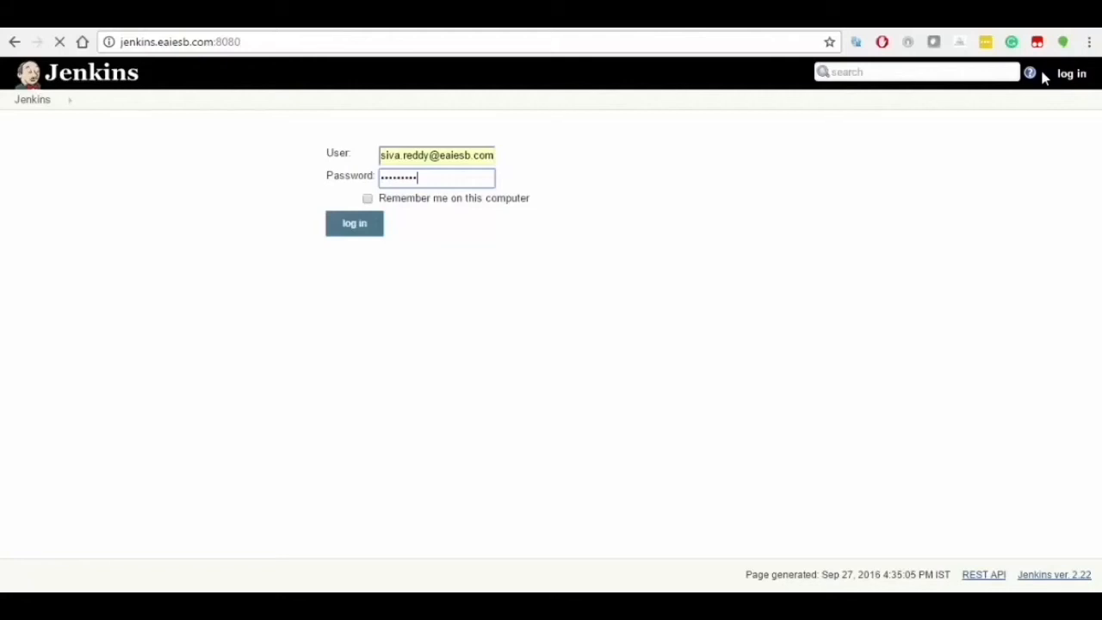
{"action": "left_click", "coordinate": [355, 224]}
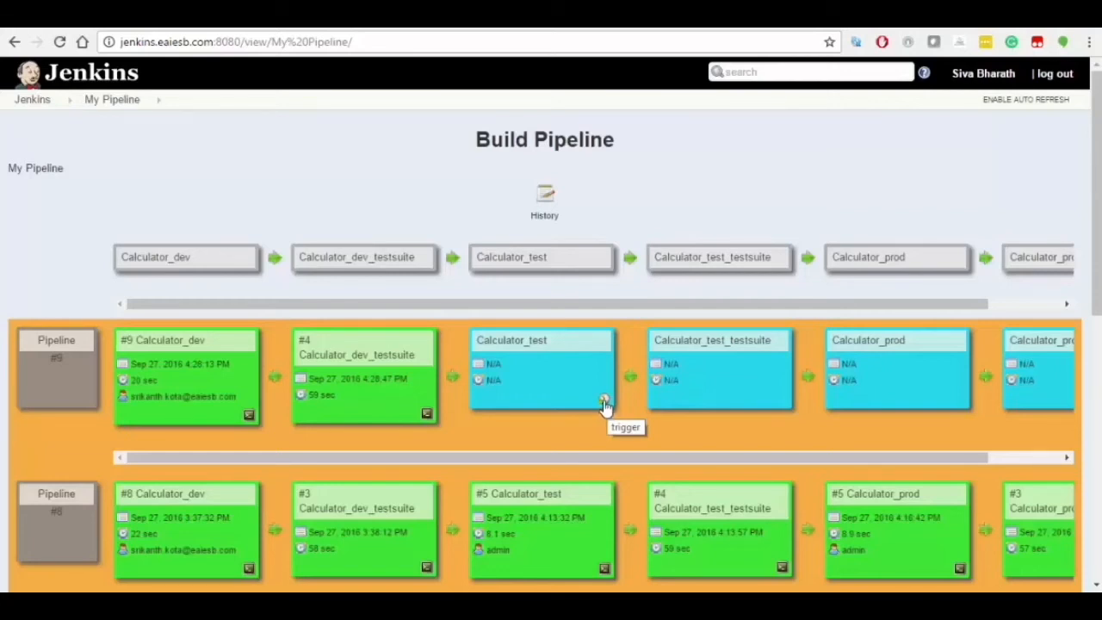
- Trigger Calculator_test build #6 and check its console output
{"action": "left_click", "coordinate": [606, 417]}
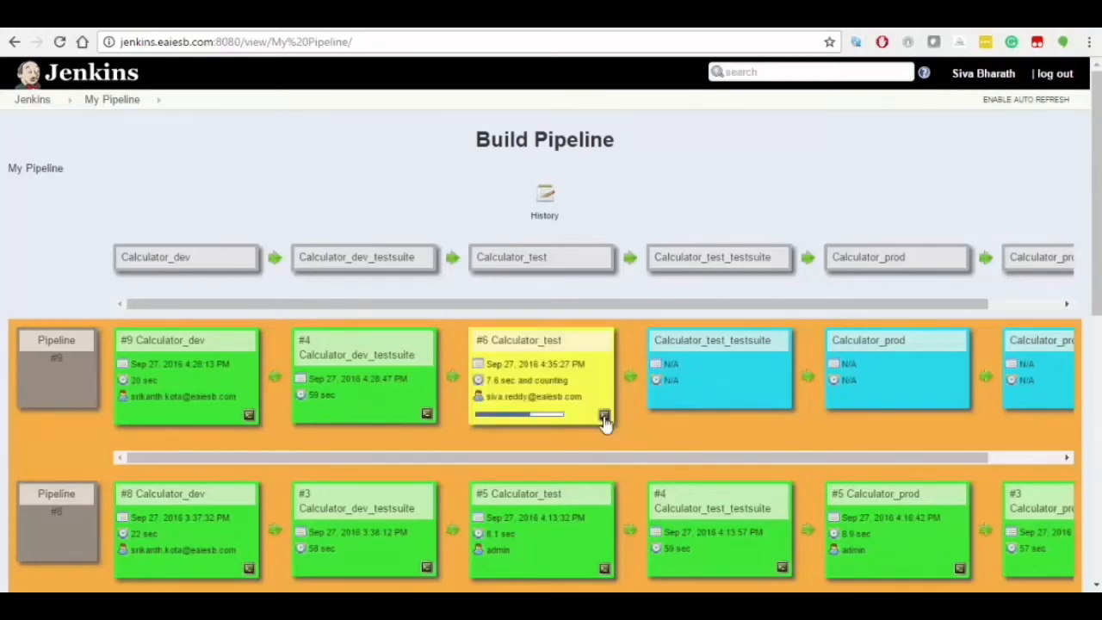
{"action": "left_click", "coordinate": [606, 415]}
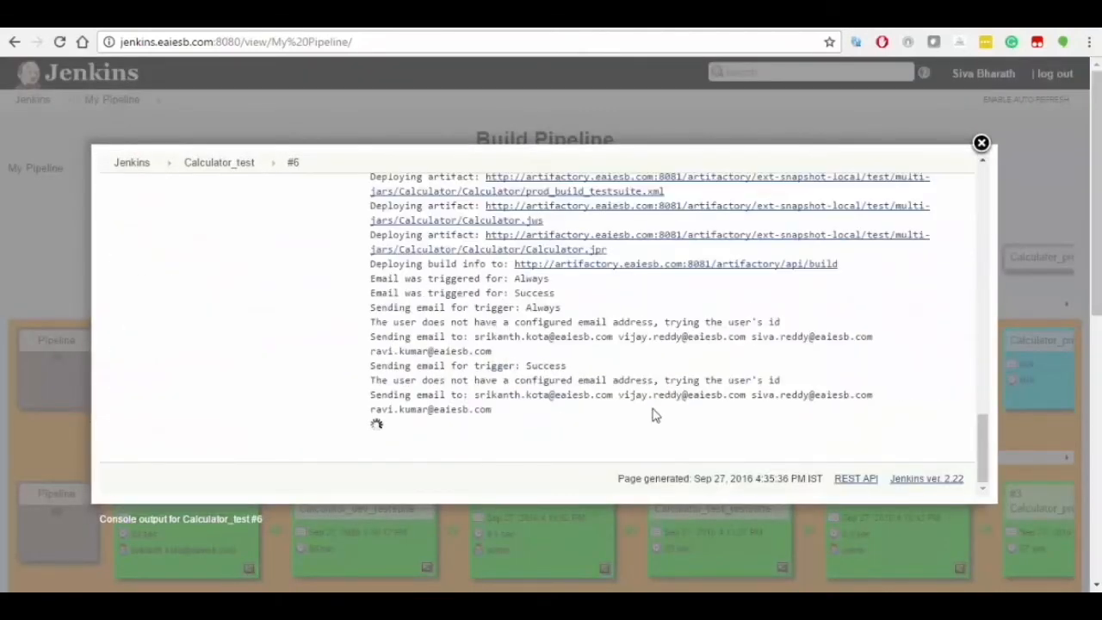
{"action": "left_click", "coordinate": [981, 141]}
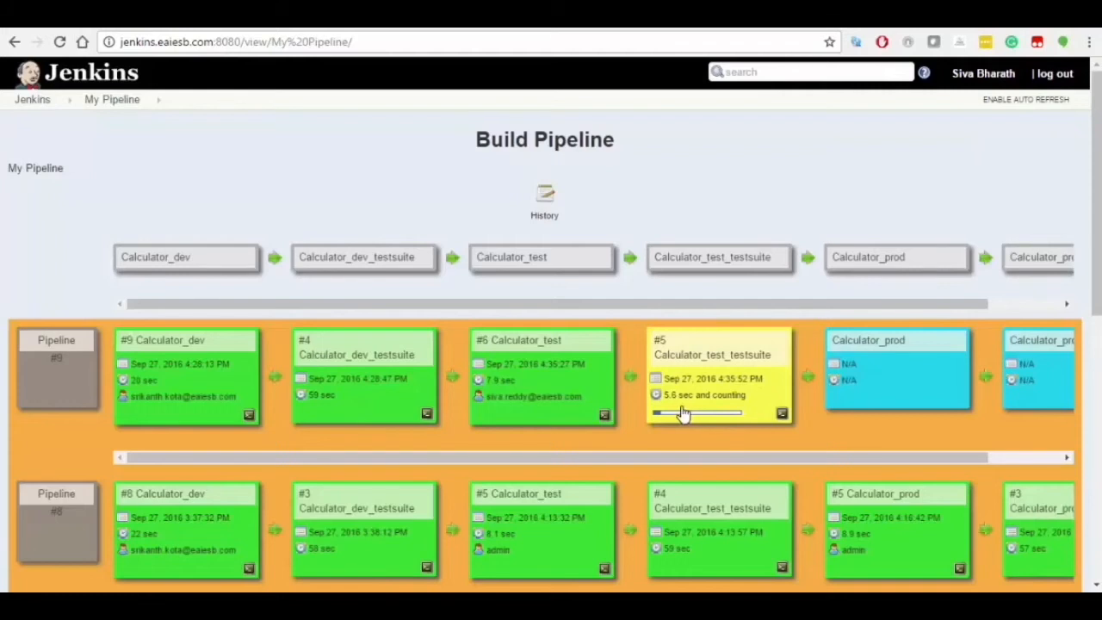
{"action": "mouse_move", "coordinate": [783, 422]}
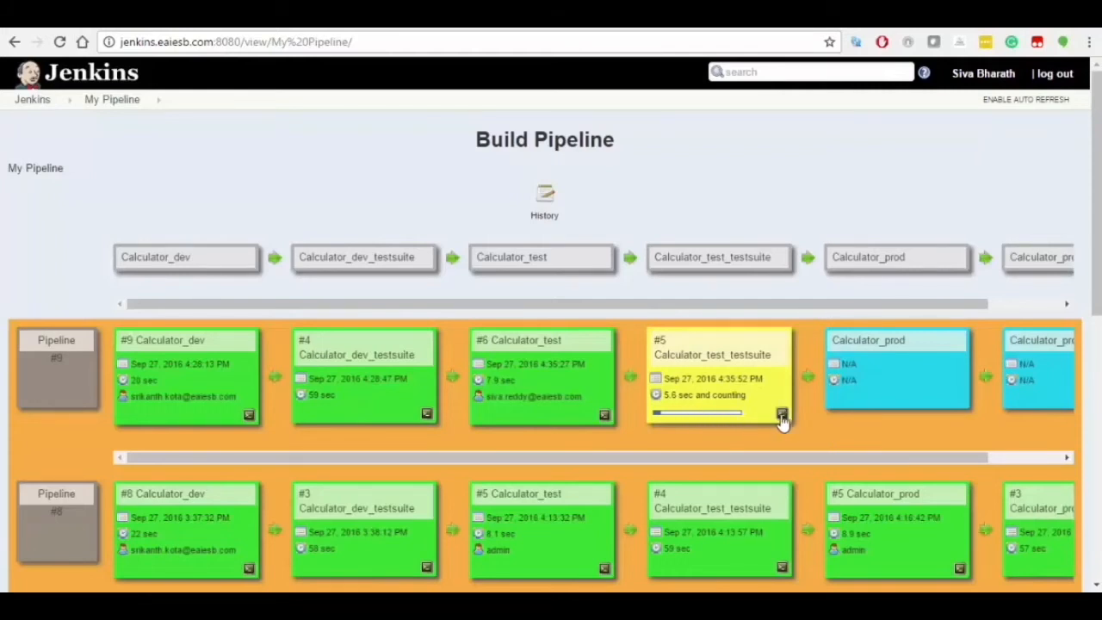
{"action": "mouse_move", "coordinate": [782, 415]}
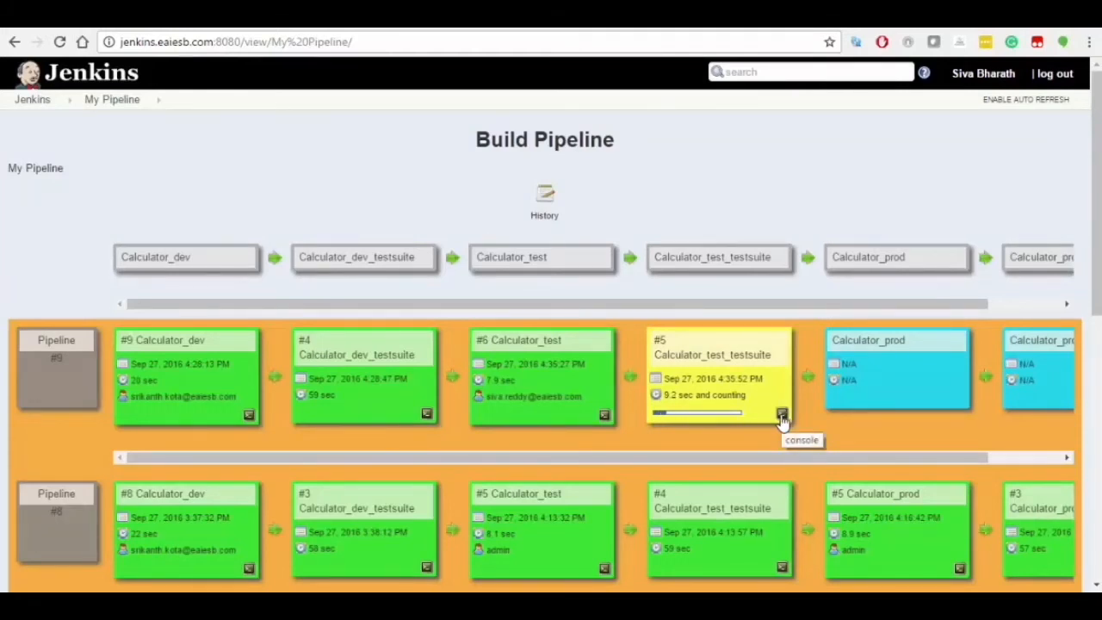
- Review the Calculator_test_testsuite console log, then sign in to the test domain's Enterprise Manager
{"action": "left_click", "coordinate": [782, 413]}
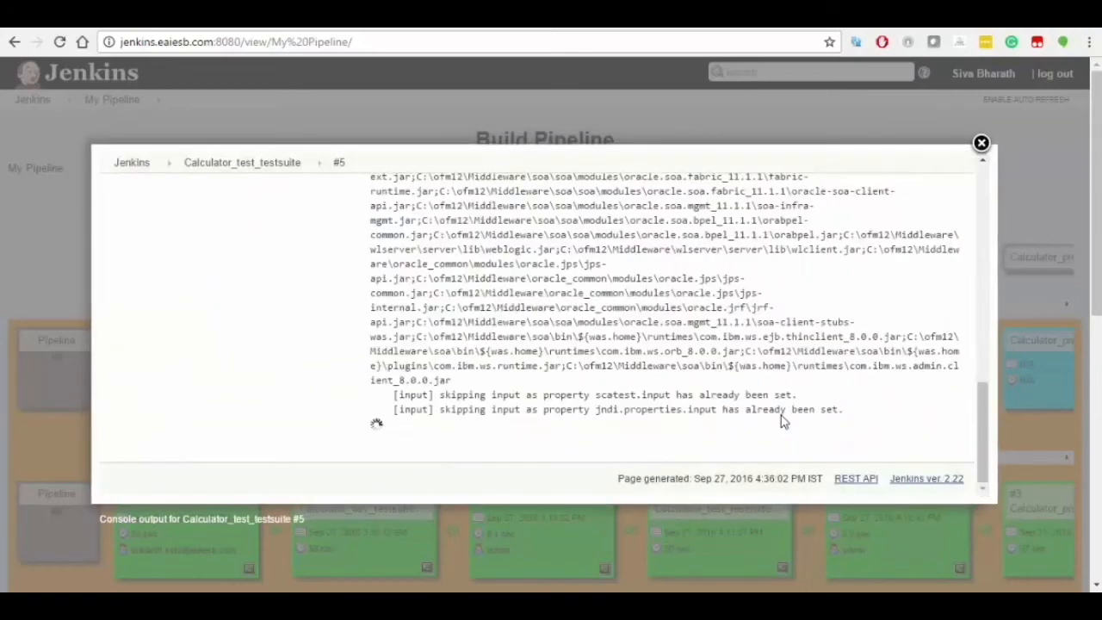
{"action": "scroll", "scroll_direction": "down", "scroll_amount": 3}
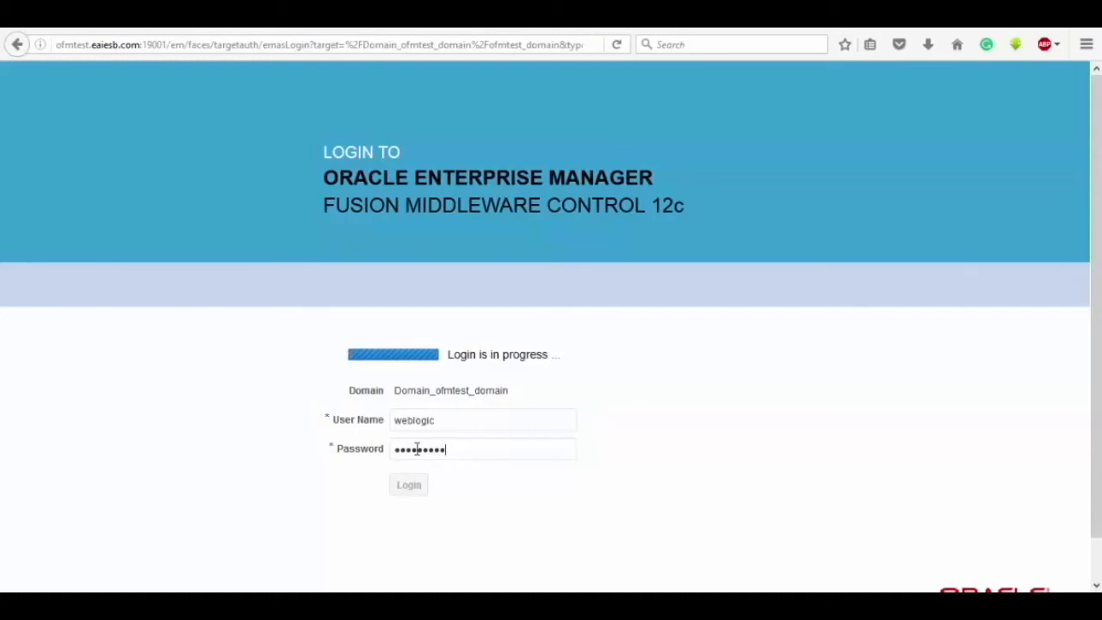
{"action": "left_click", "coordinate": [408, 484]}
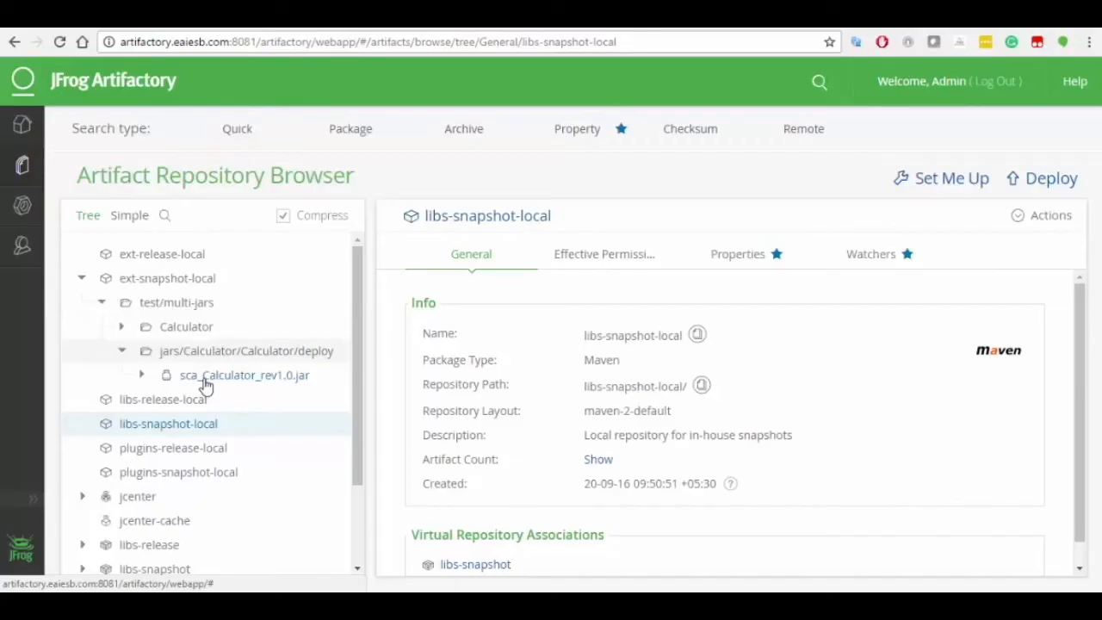
{"action": "mouse_move", "coordinate": [289, 391]}
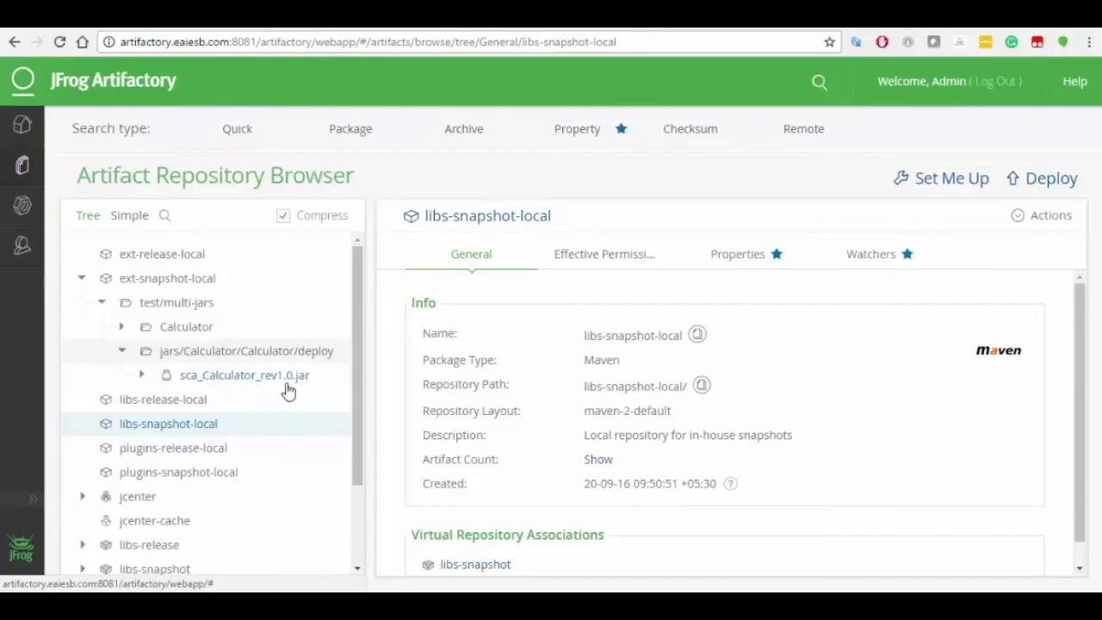
{"action": "mouse_move", "coordinate": [241, 389]}
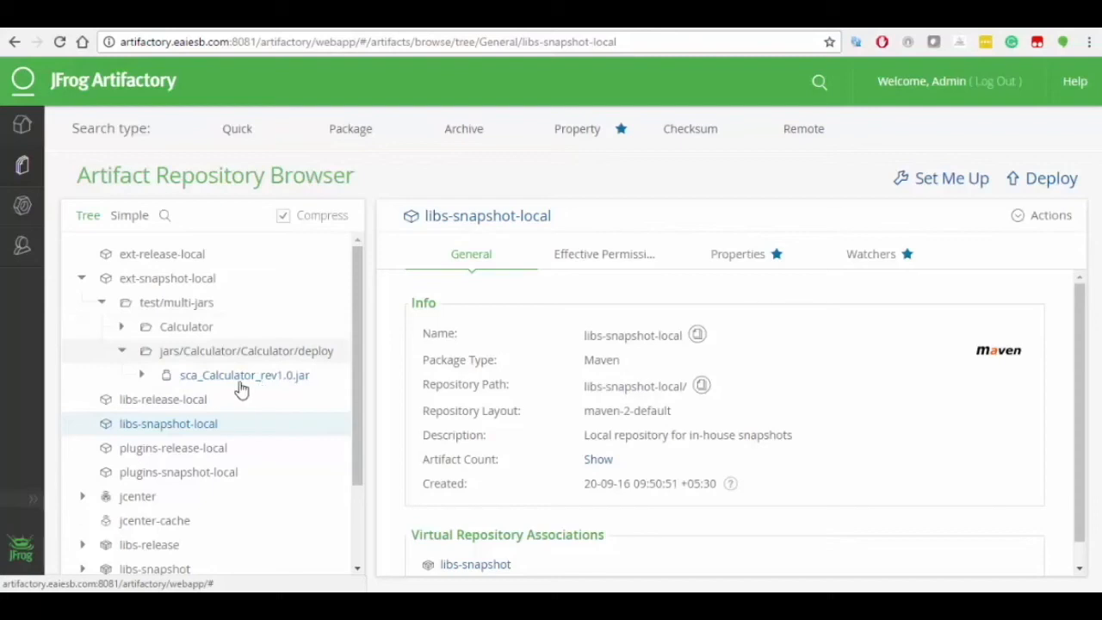
{"action": "mouse_move", "coordinate": [299, 383]}
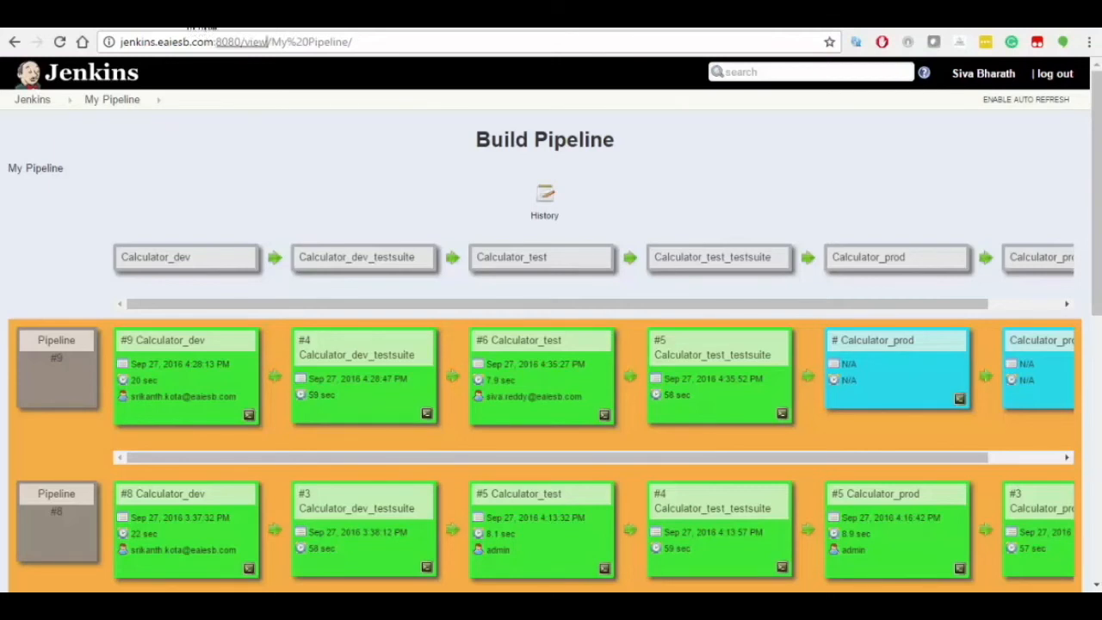
{"action": "left_click", "coordinate": [1057, 72]}
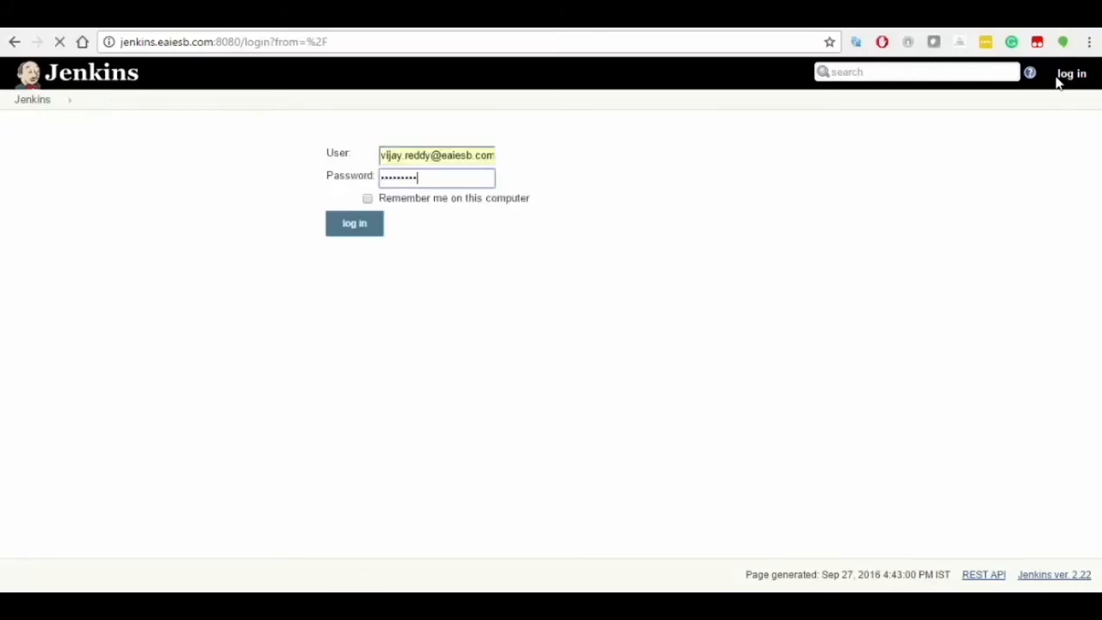
{"action": "left_click", "coordinate": [355, 224]}
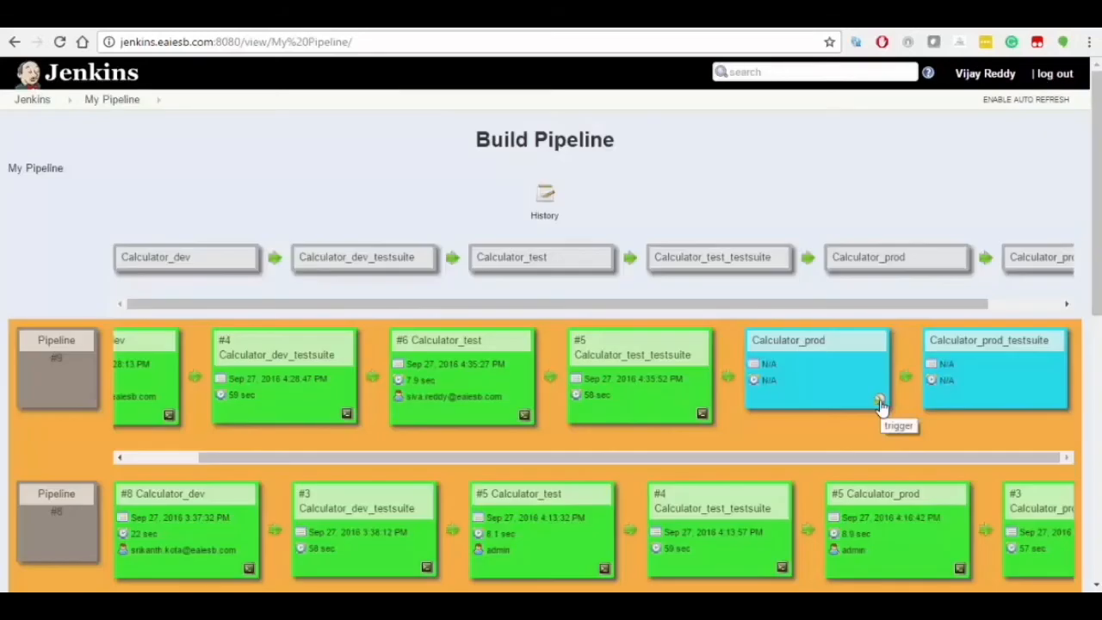
- Trigger Calculator_prod build #6 and review its console output until it succeeds
{"action": "left_click", "coordinate": [880, 401]}
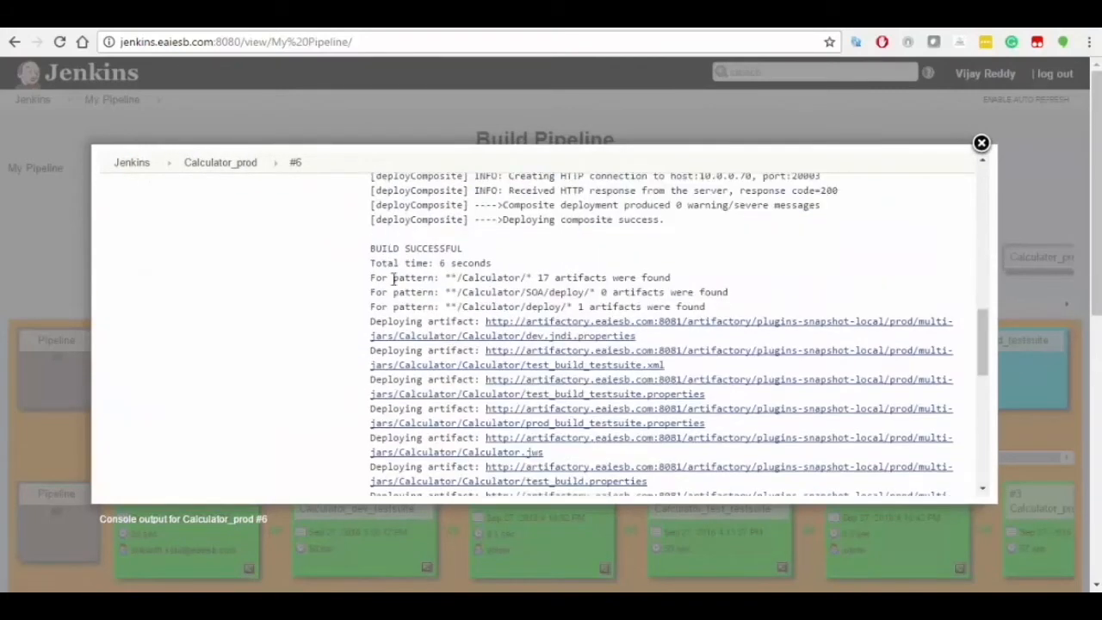
{"action": "scroll", "scroll_direction": "down", "scroll_amount": 3}
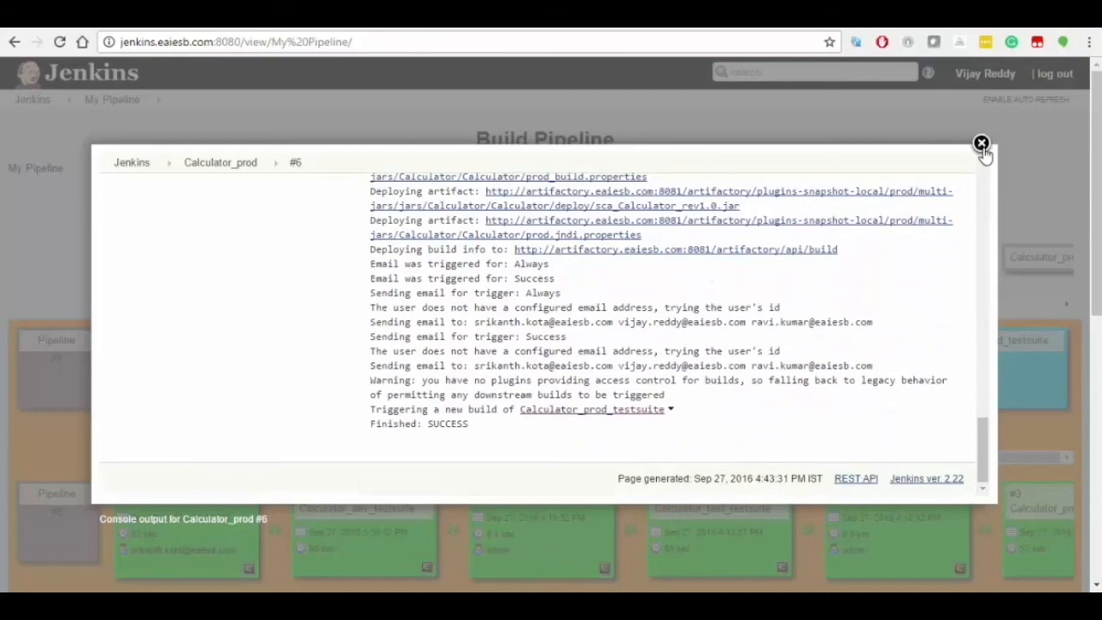
{"action": "left_click", "coordinate": [981, 143]}
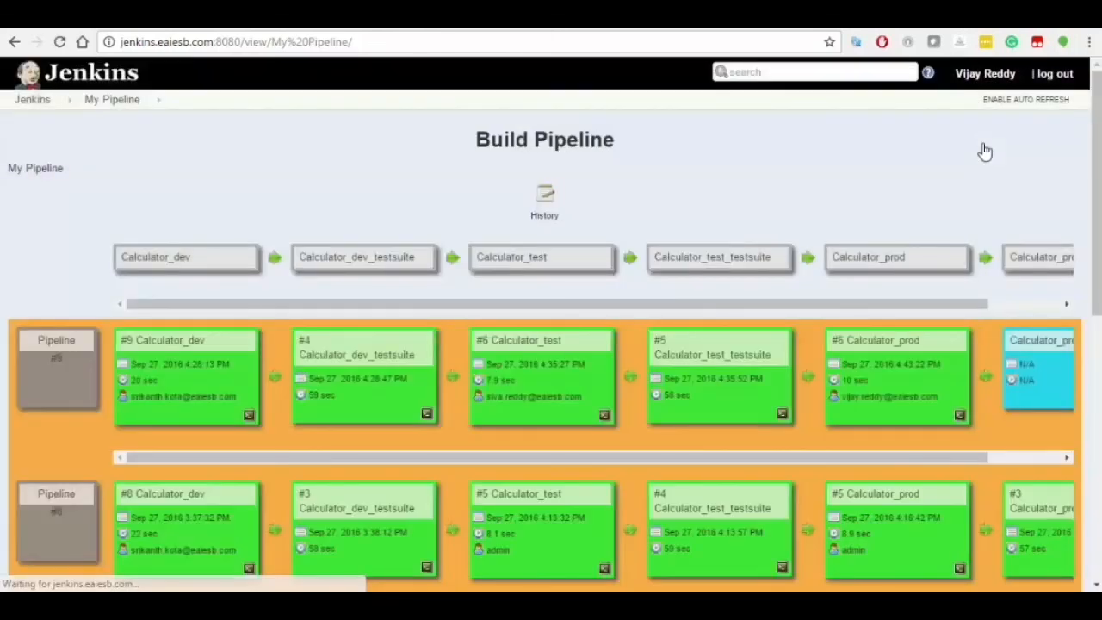
{"action": "scroll", "scroll_direction": "right", "scroll_amount": 3}
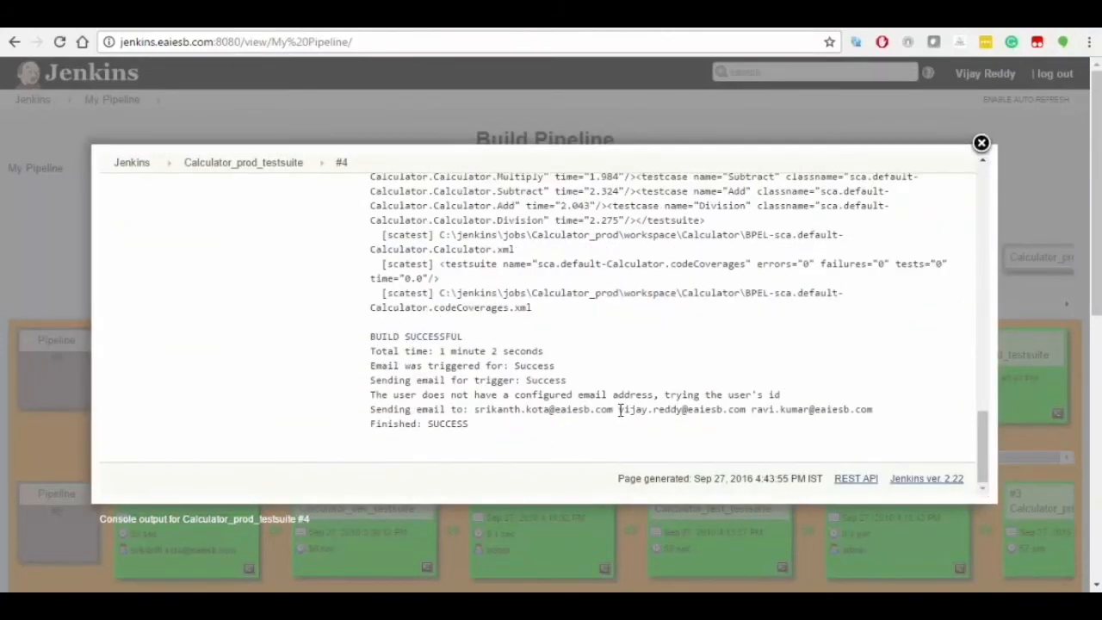
- Review the Calculator_prod_testsuite build #4 console output confirming it passed
{"action": "double_click", "coordinate": [680, 410]}
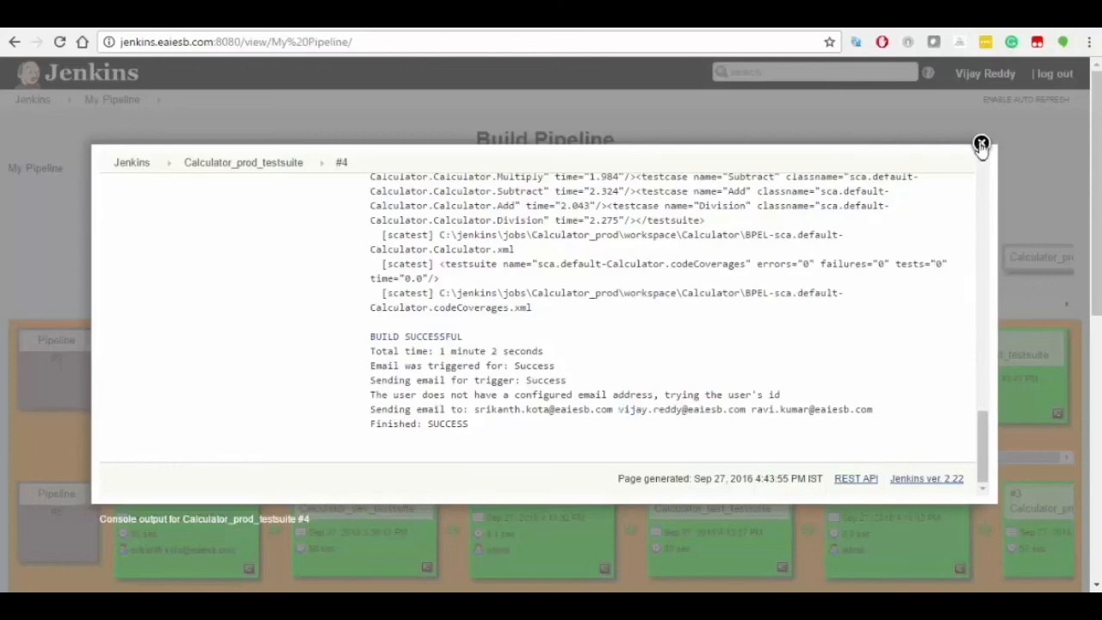
{"action": "left_click", "coordinate": [981, 143]}
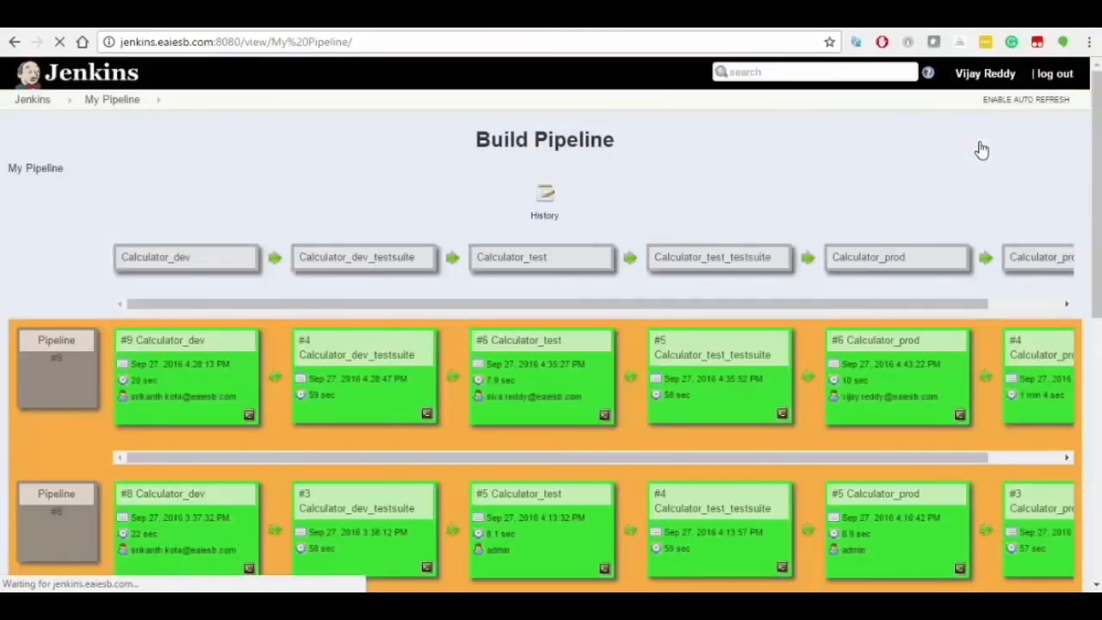
{"action": "scroll", "scroll_direction": "right", "scroll_amount": 3}
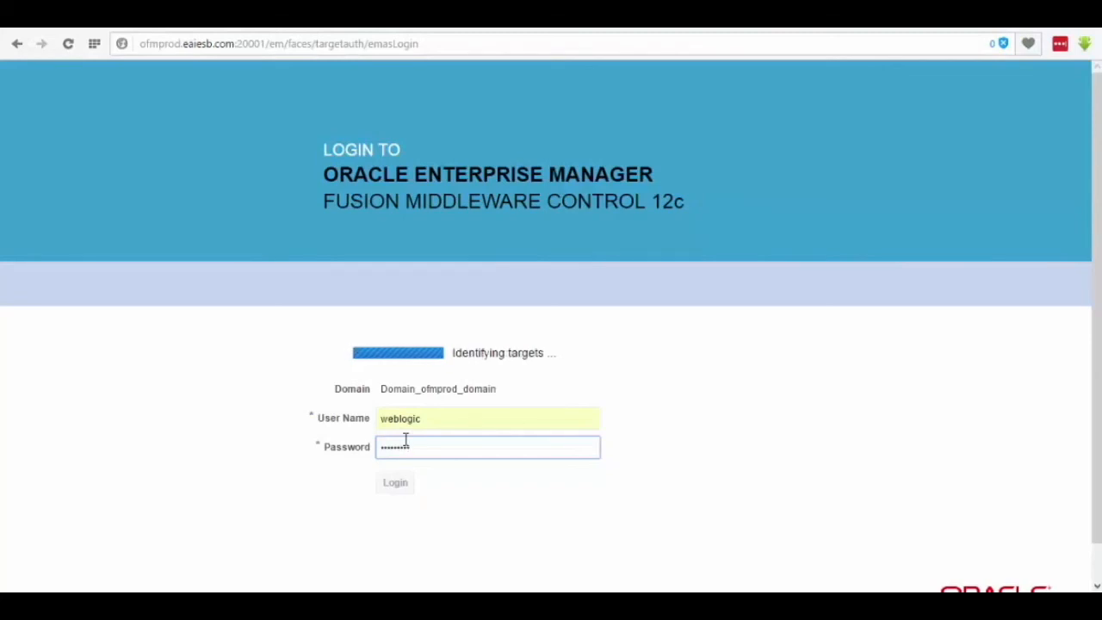
- Sign in to the prod domain's Enterprise Manager as the weblogic user
{"action": "left_click", "coordinate": [396, 482]}
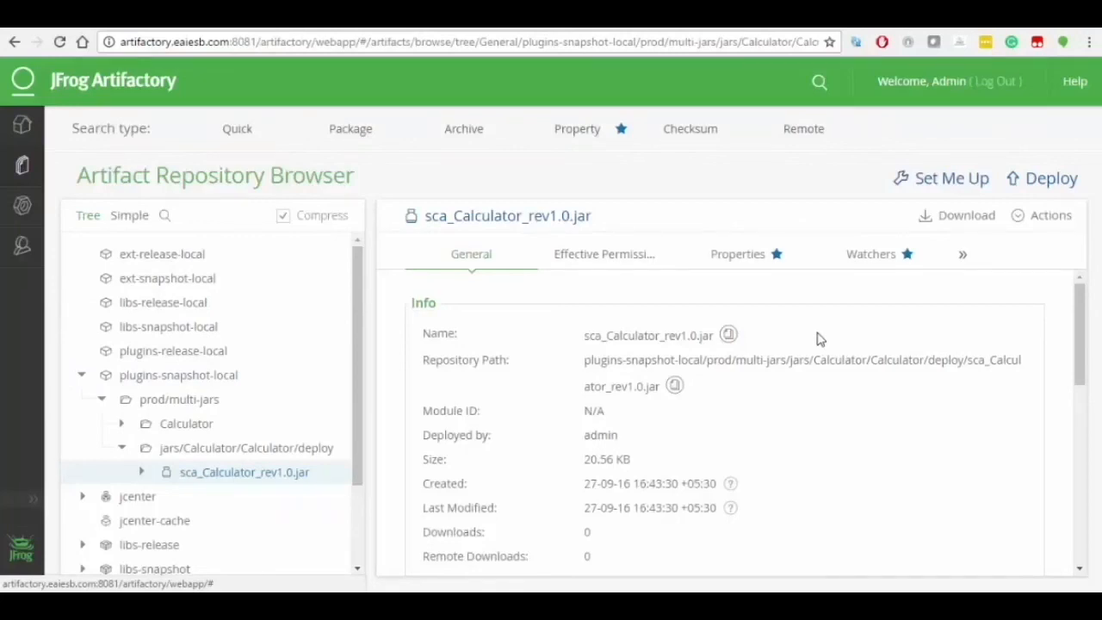
{"action": "mouse_move", "coordinate": [542, 31]}
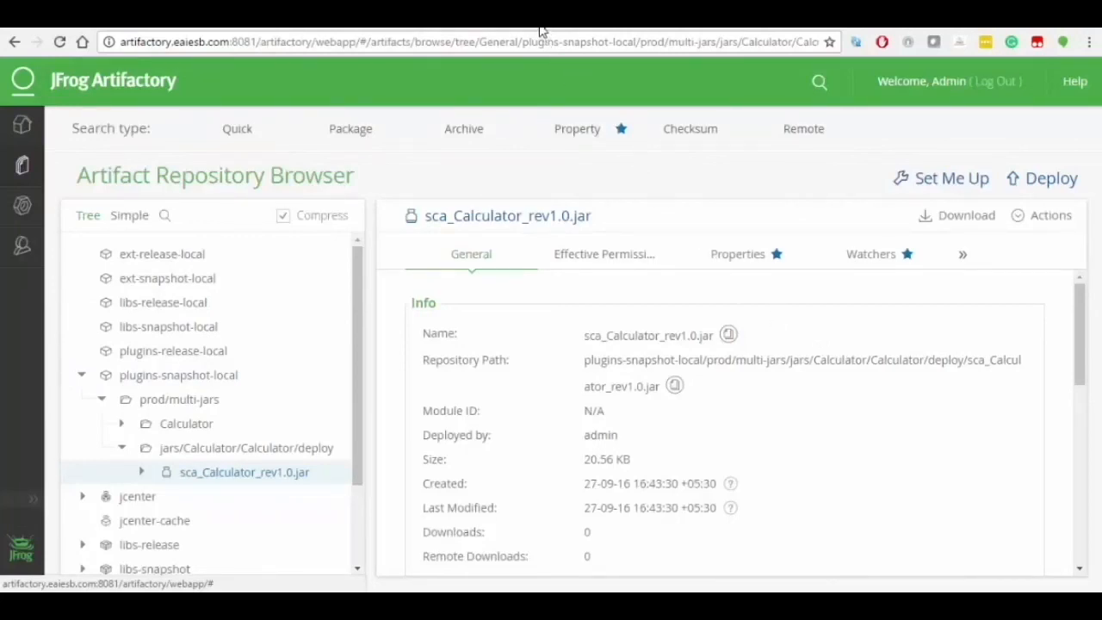